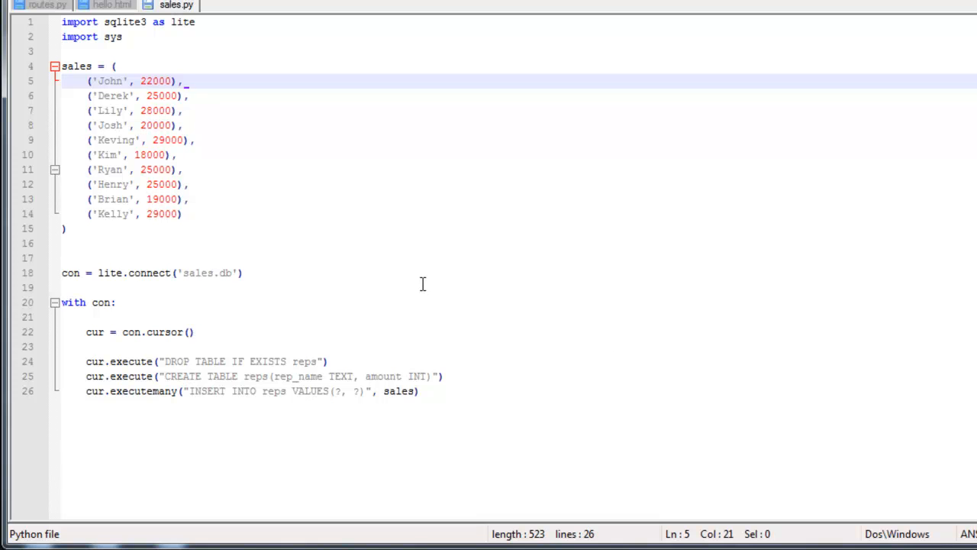
mouse_move(328, 320)
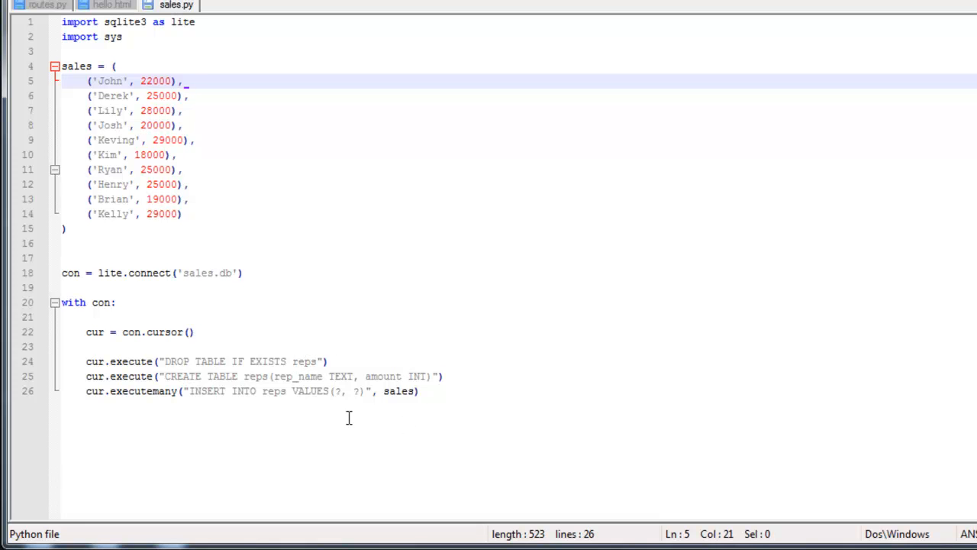
mouse_move(79, 61)
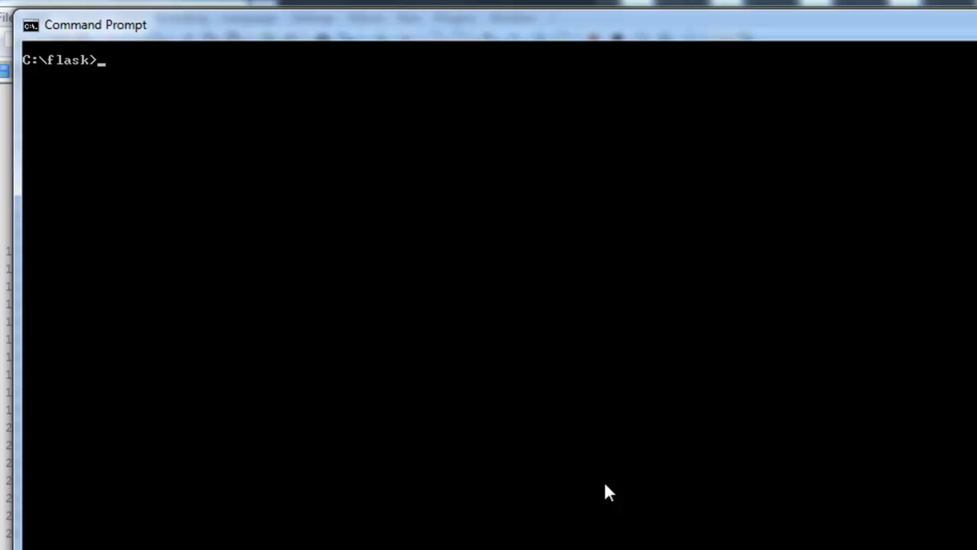
- Run python sales.py from C:\flask in Command Prompt to build the sales database
text(pyth)
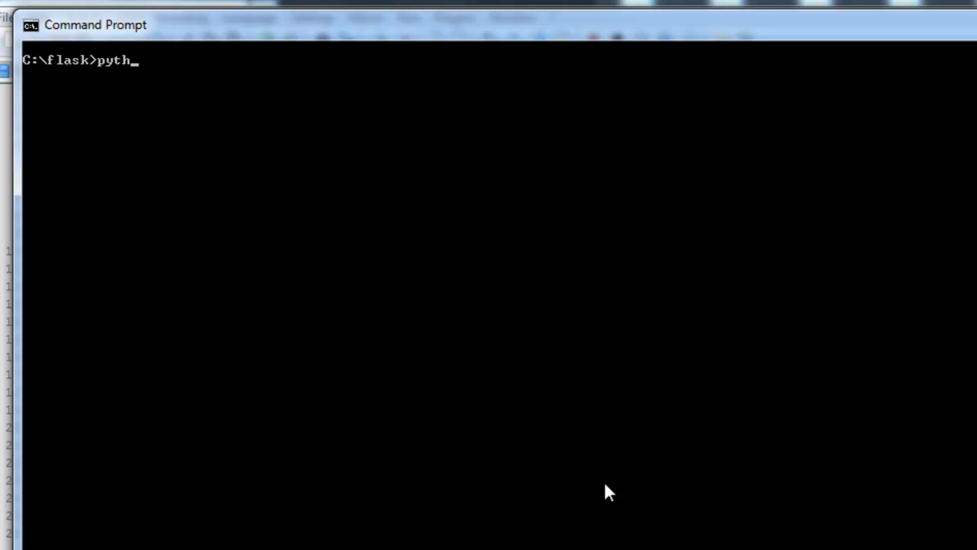
text(on sales.py)
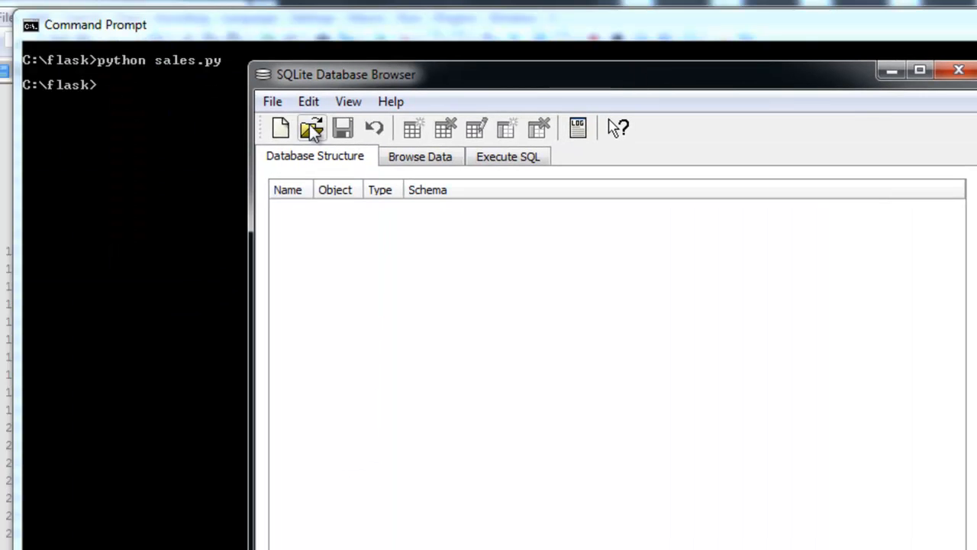
- Open sales.db and check that the reps table lists ten rep names with amounts
click(311, 127)
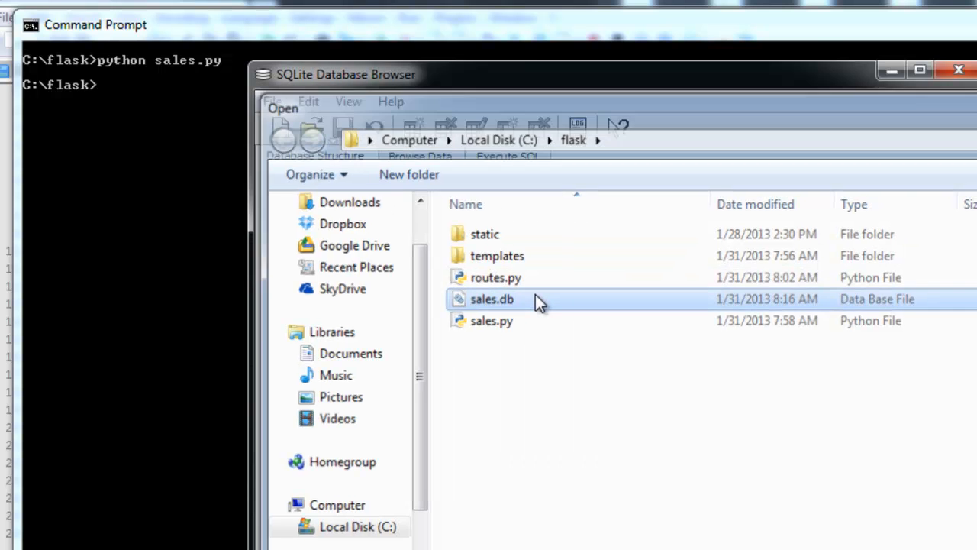
double_click(492, 299)
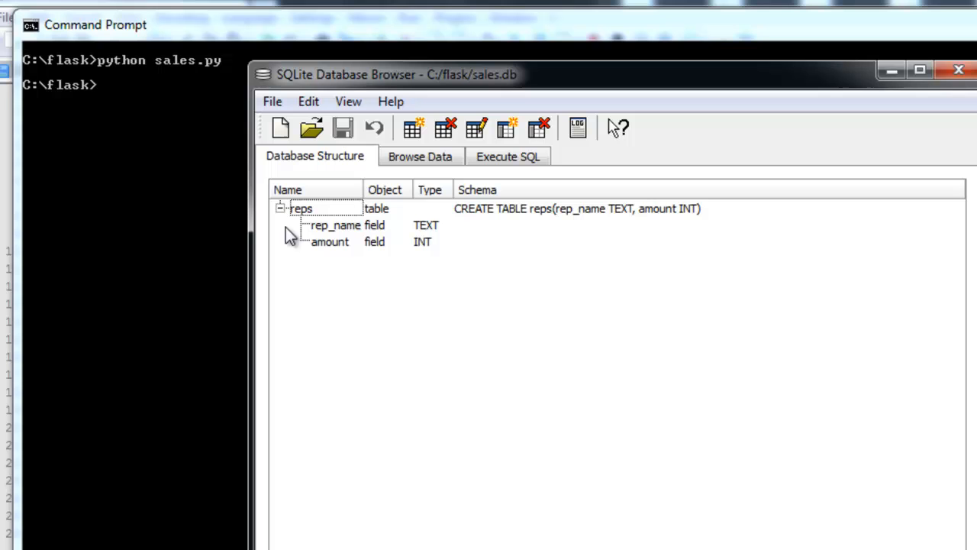
mouse_move(427, 172)
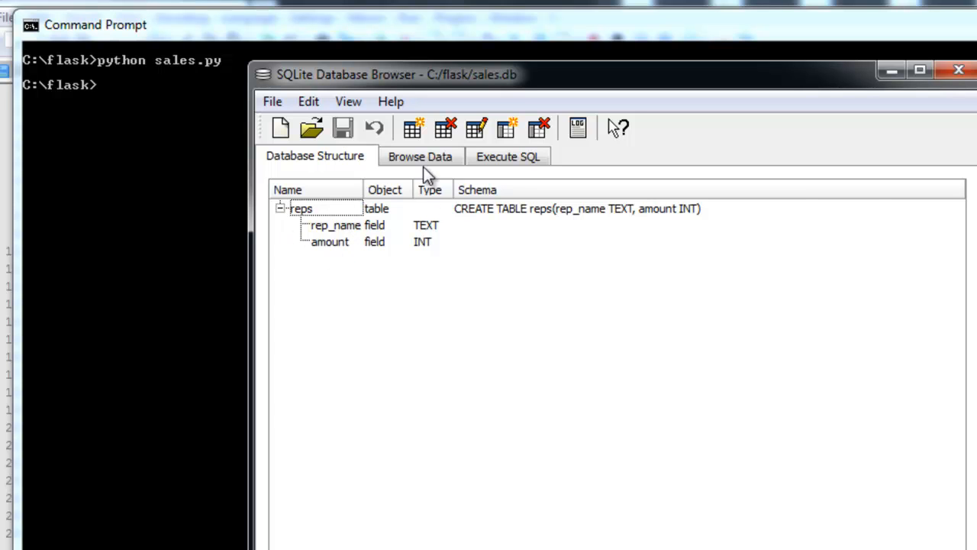
click(420, 156)
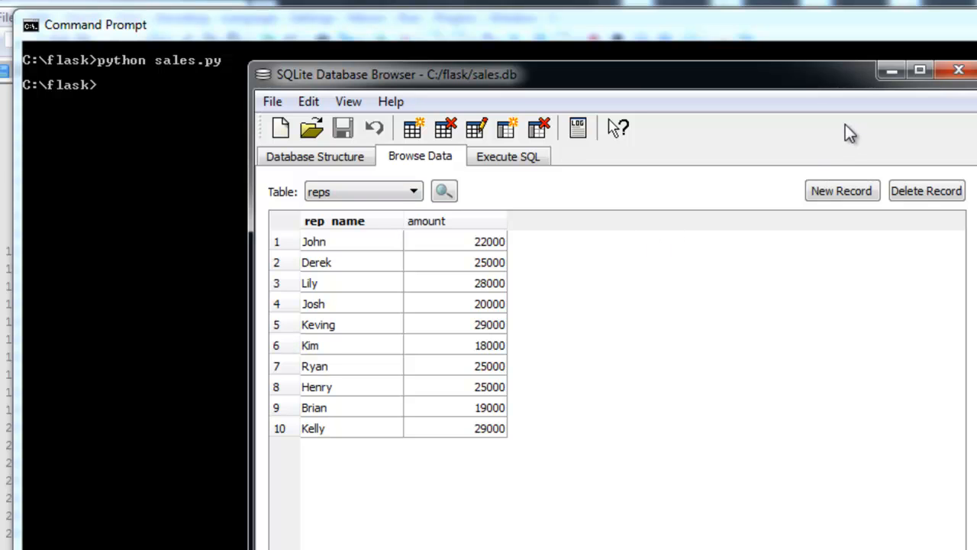
click(315, 155)
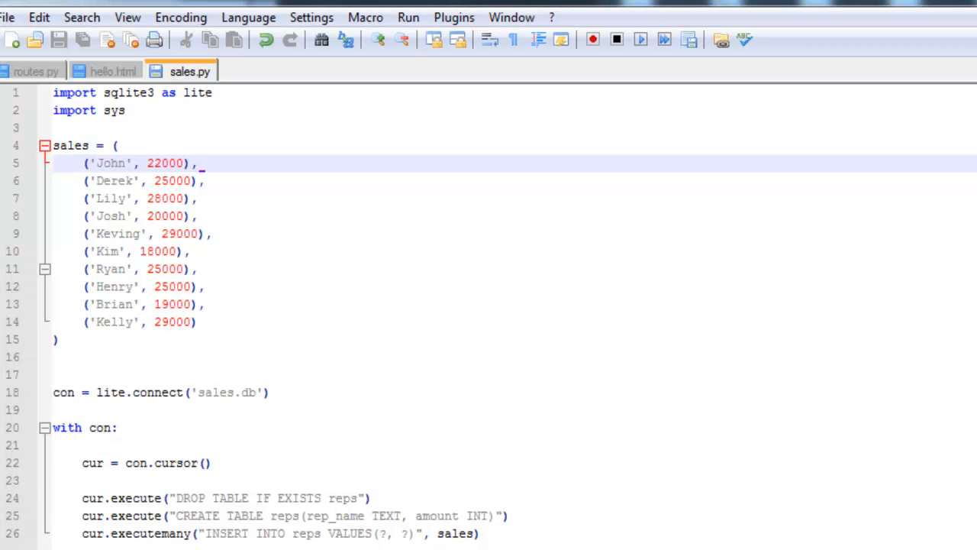
- In routes.py, add import sqlite3 and DATABASE = 'sales.db'
click(37, 71)
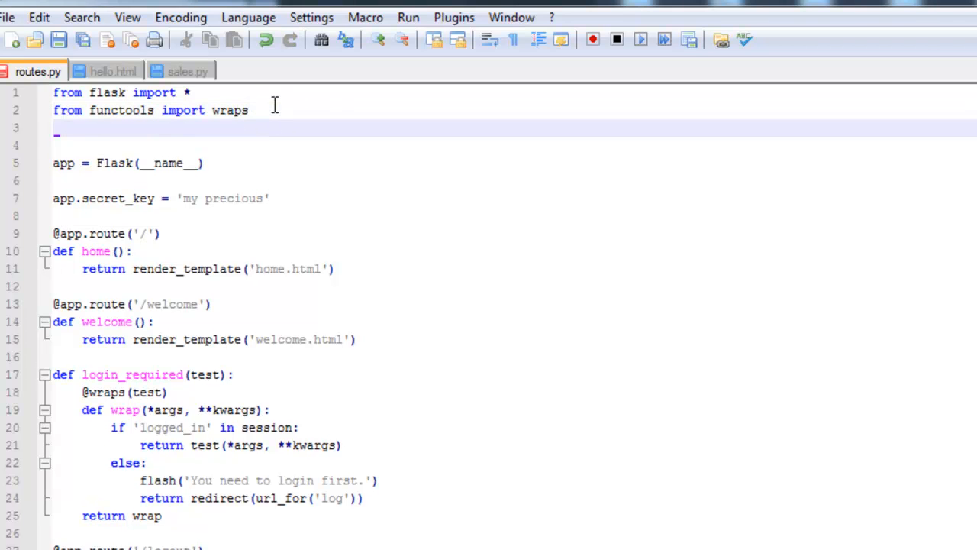
text(import)
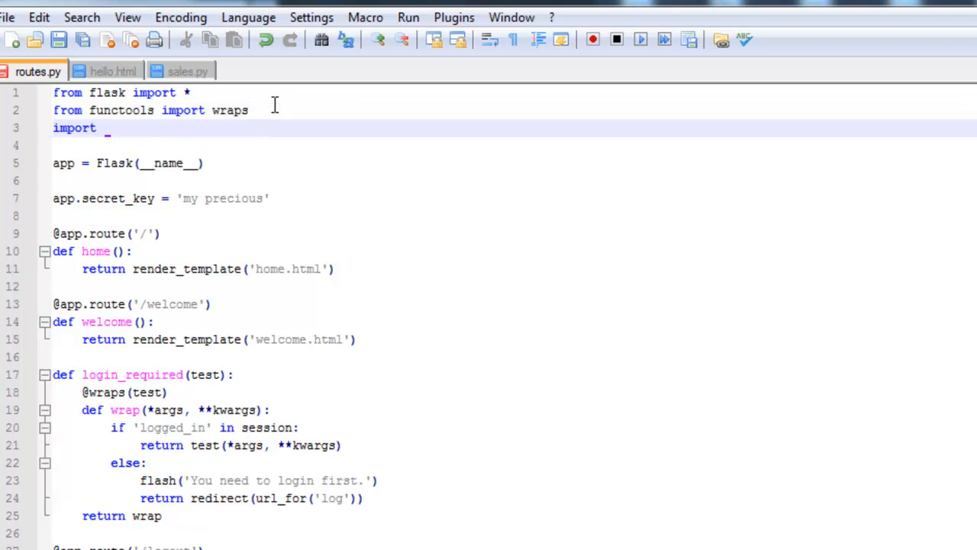
text(sqlite)
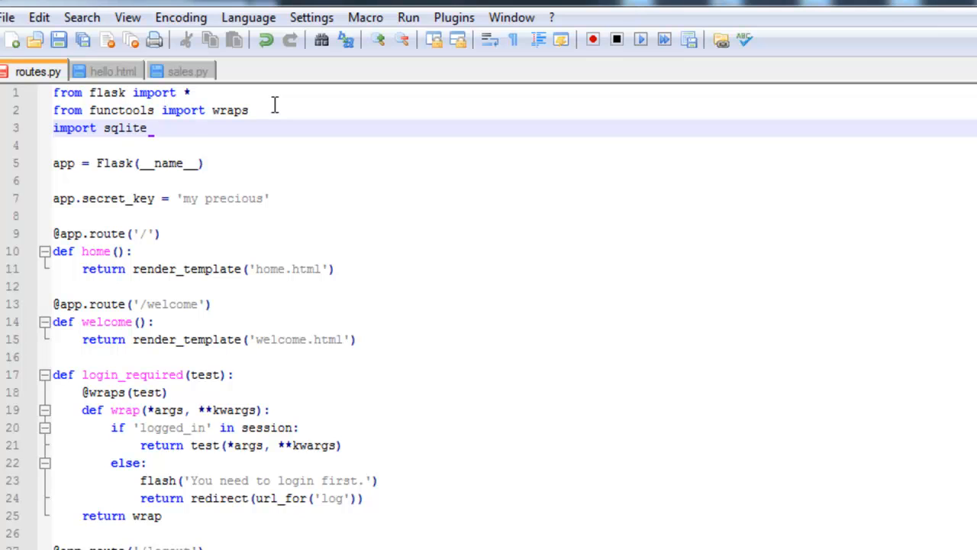
text(3)
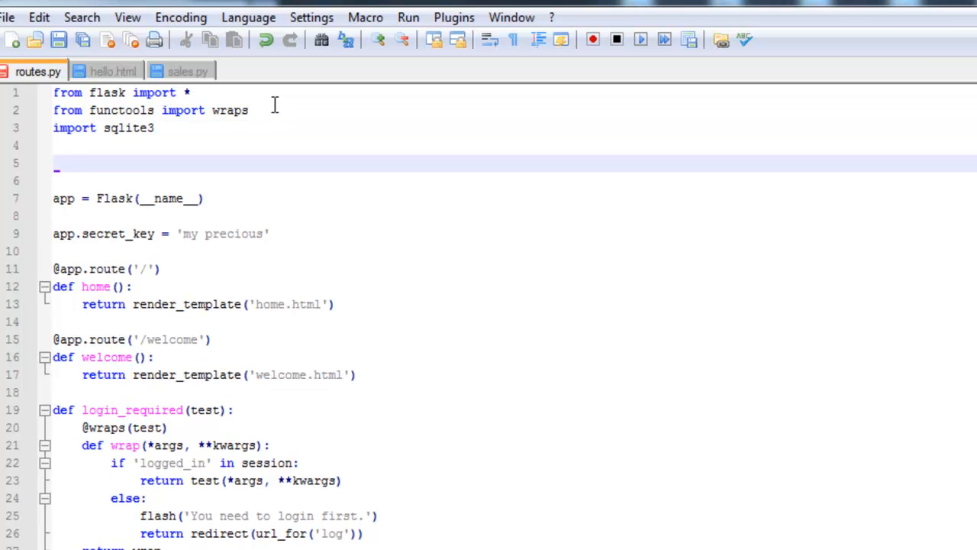
text(DATABA)
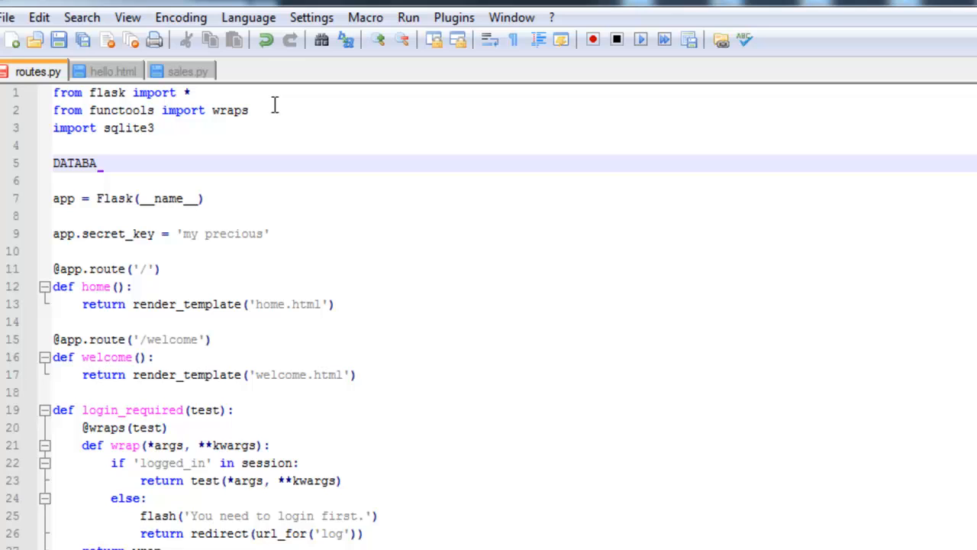
text(SE)
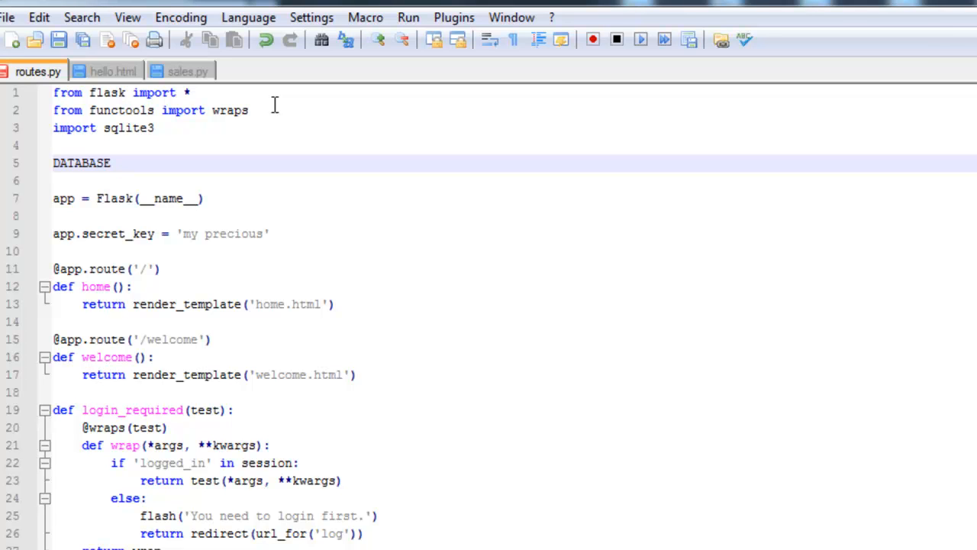
text(= 'sales)
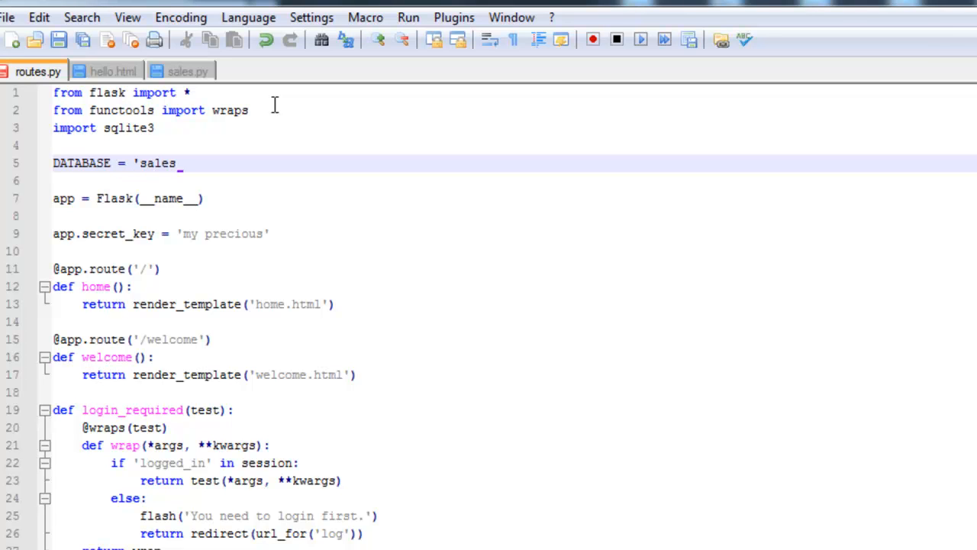
text(.db)
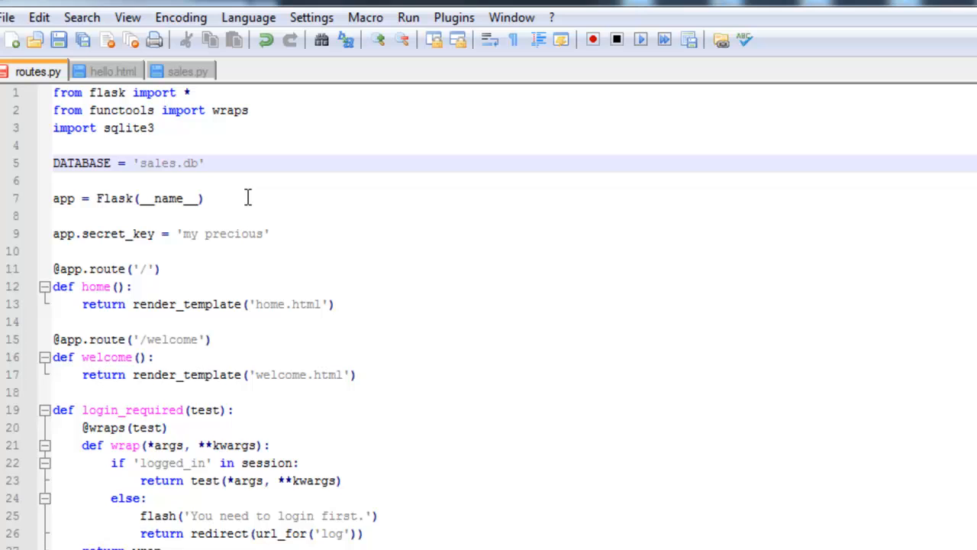
- Add app.config.from_object(__name__) below the app creation line
text(app_)
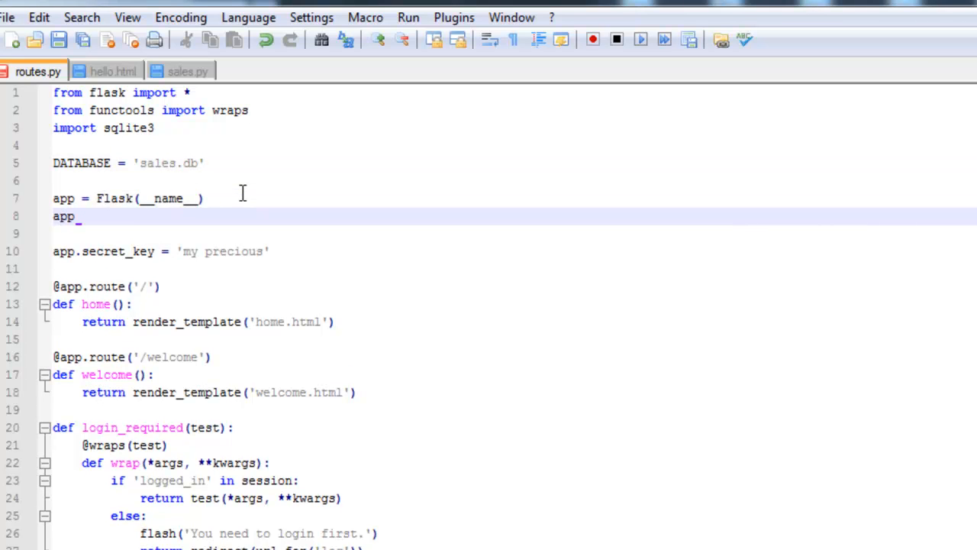
text(.config.)
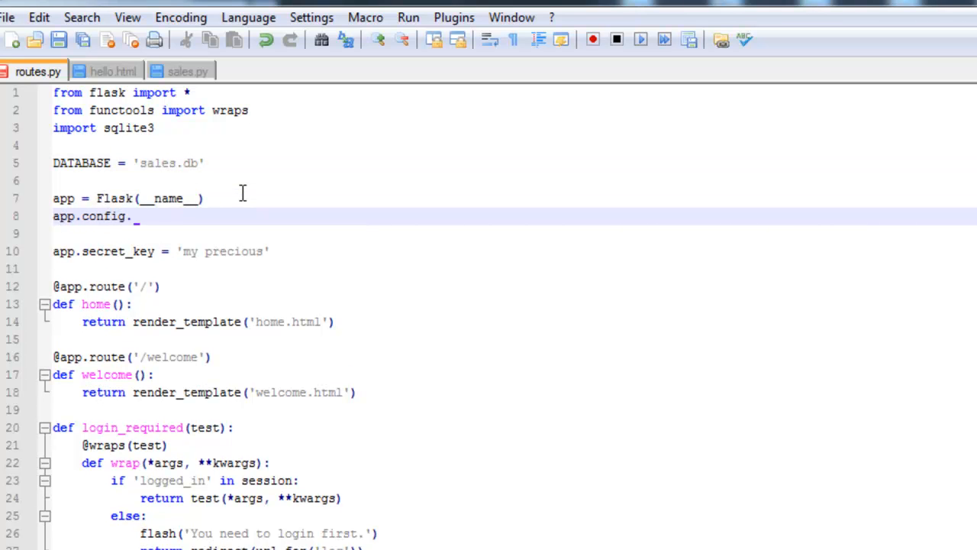
text(from_obje)
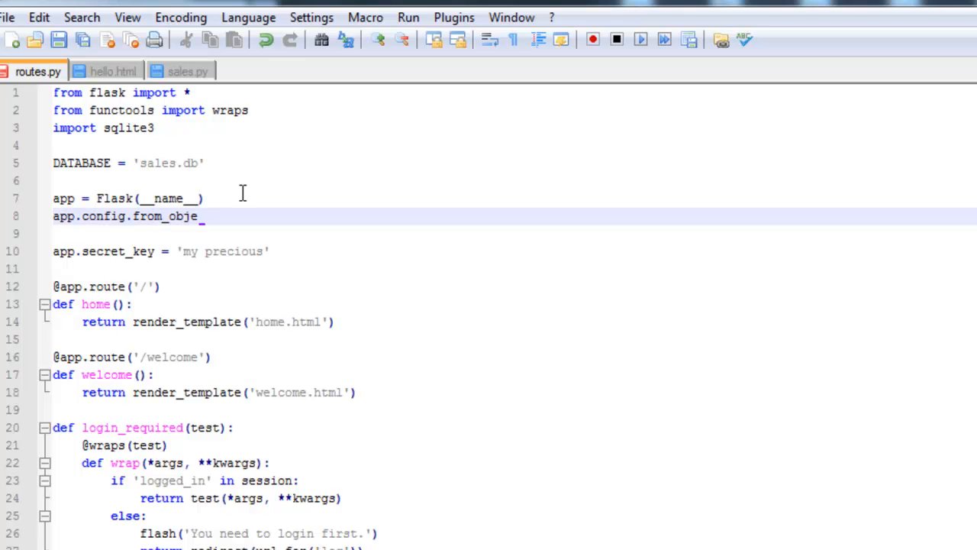
text(ct()
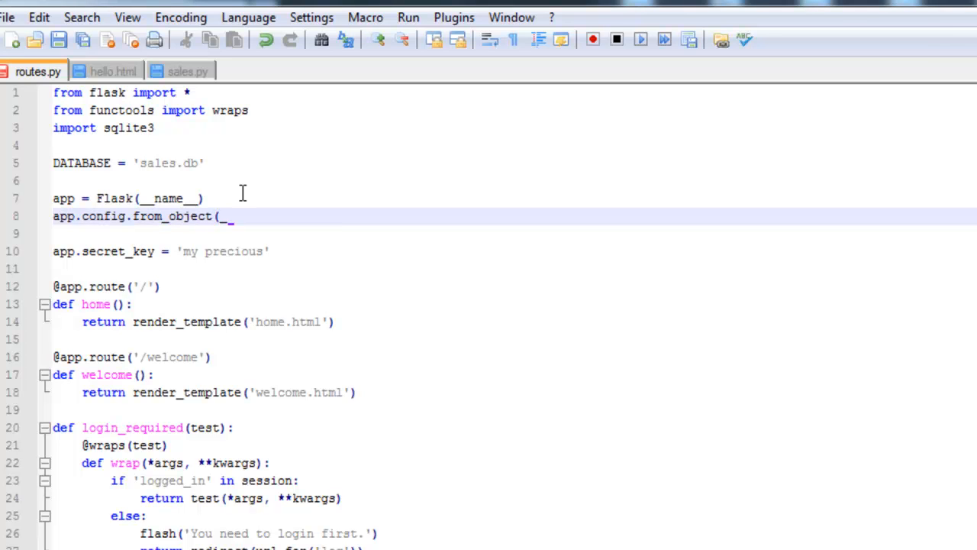
text(_name)
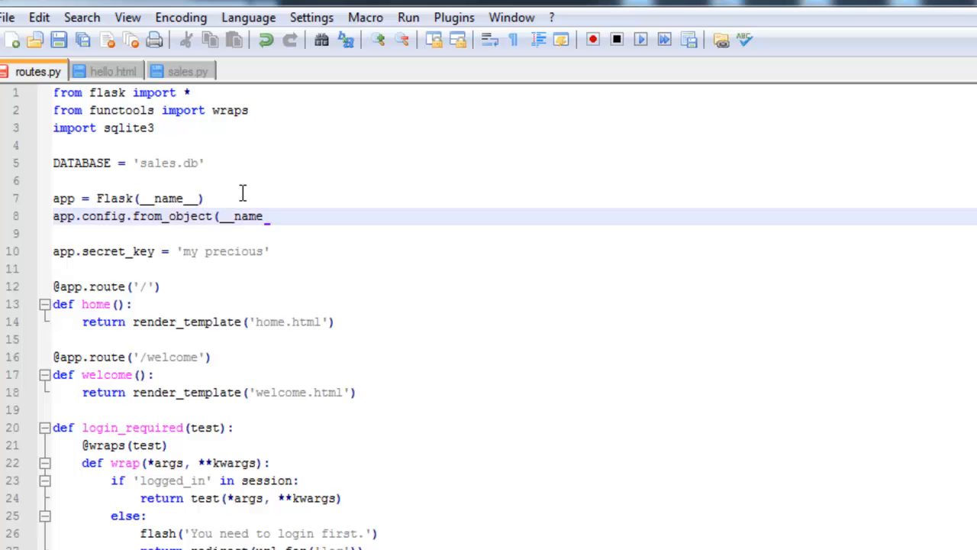
text(__))
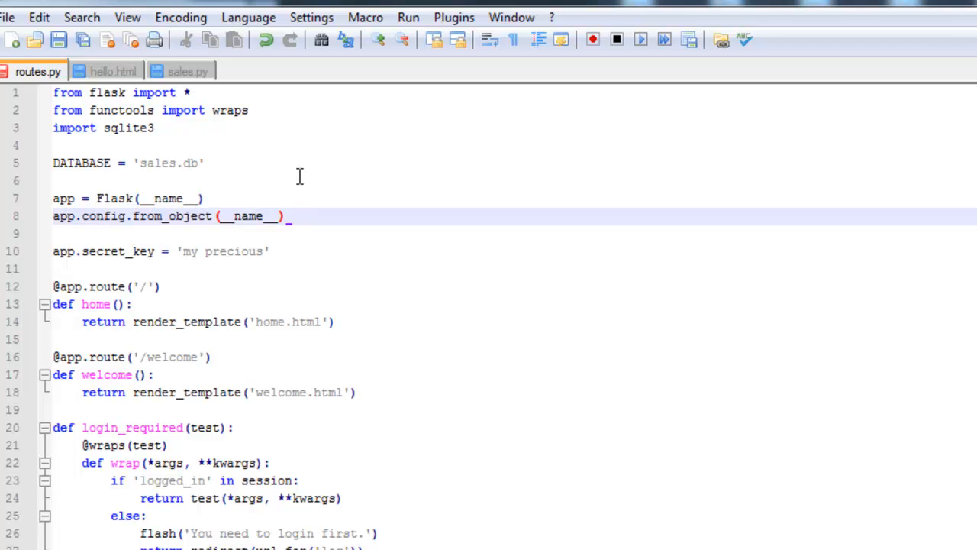
mouse_move(280, 280)
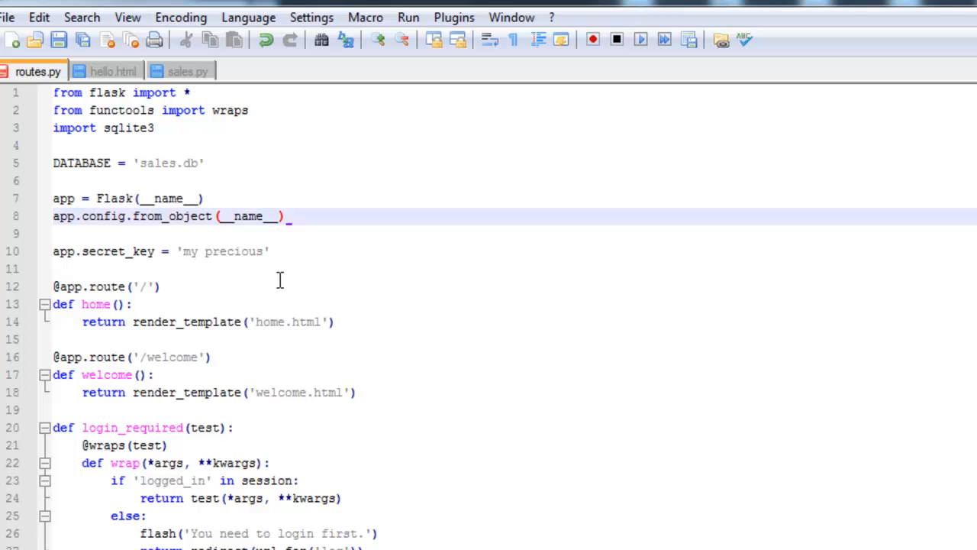
mouse_move(467, 281)
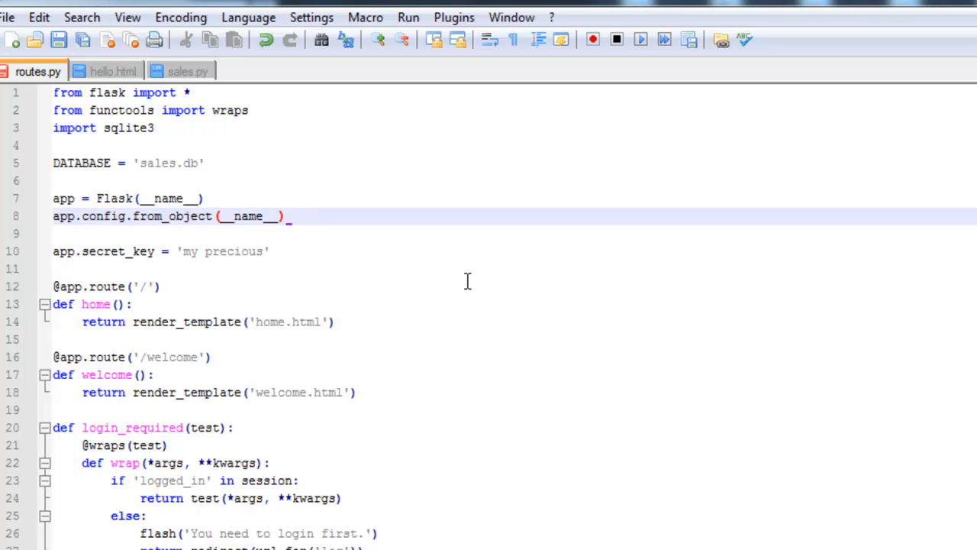
scroll(down, 3)
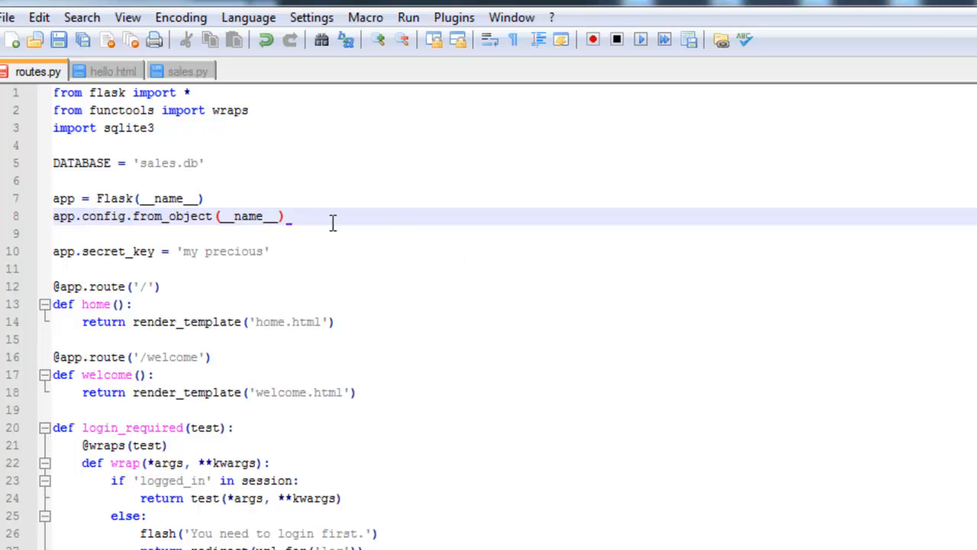
- Below the secret key line, define connect_db() returning sqlite3.connect(app.config['DATABASE'])
click(290, 251)
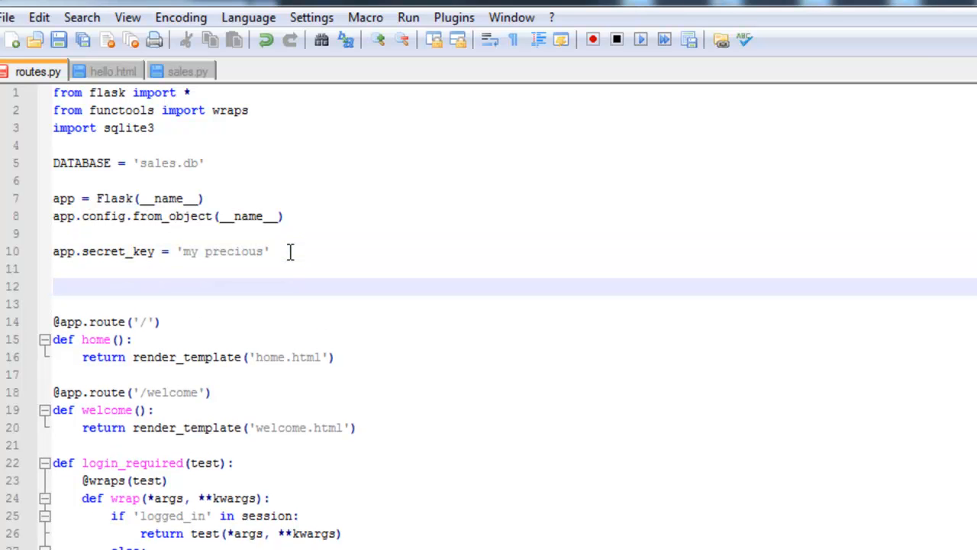
text(def)
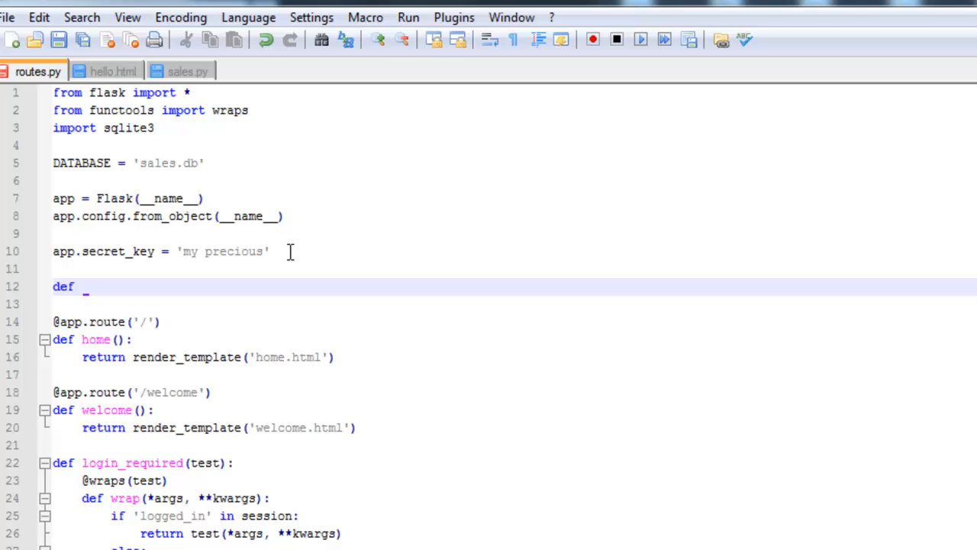
text(connect)
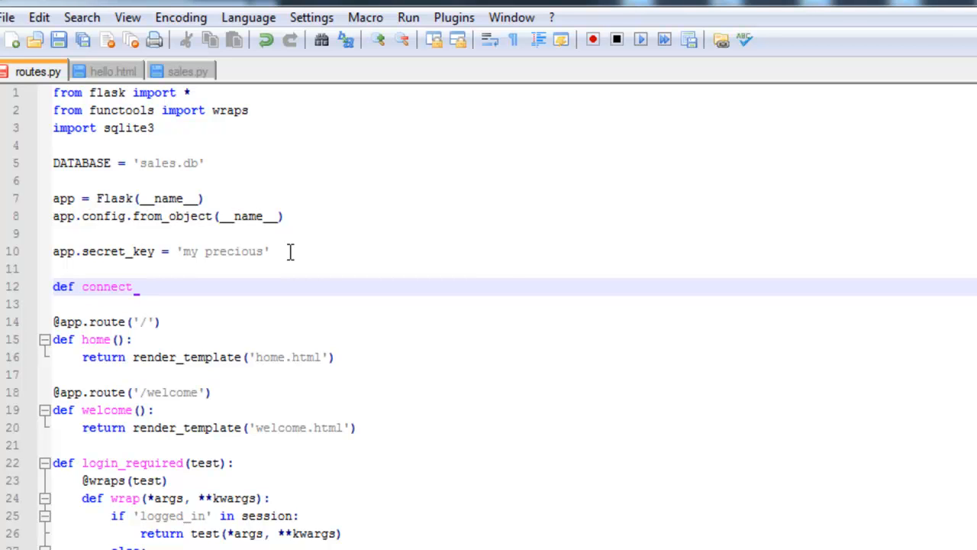
text(_db():)
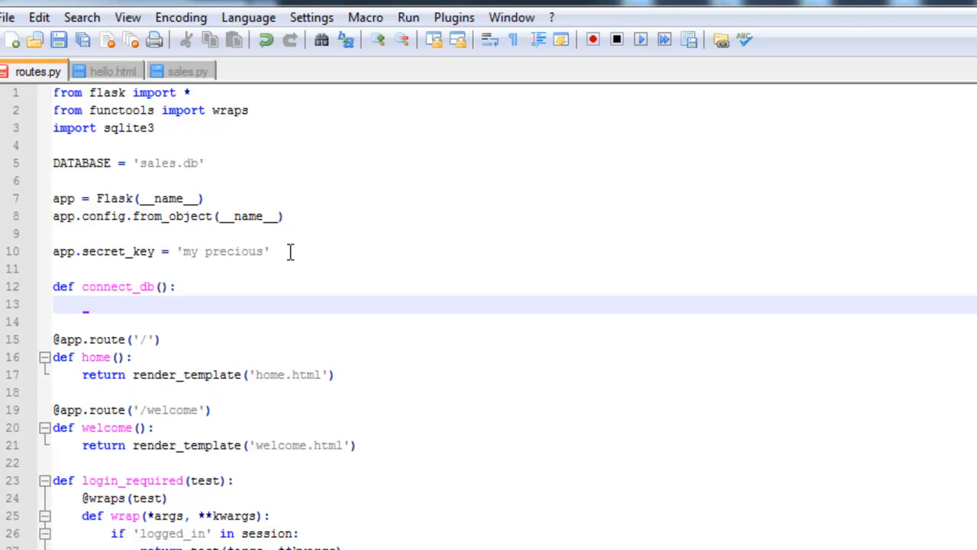
text(return)
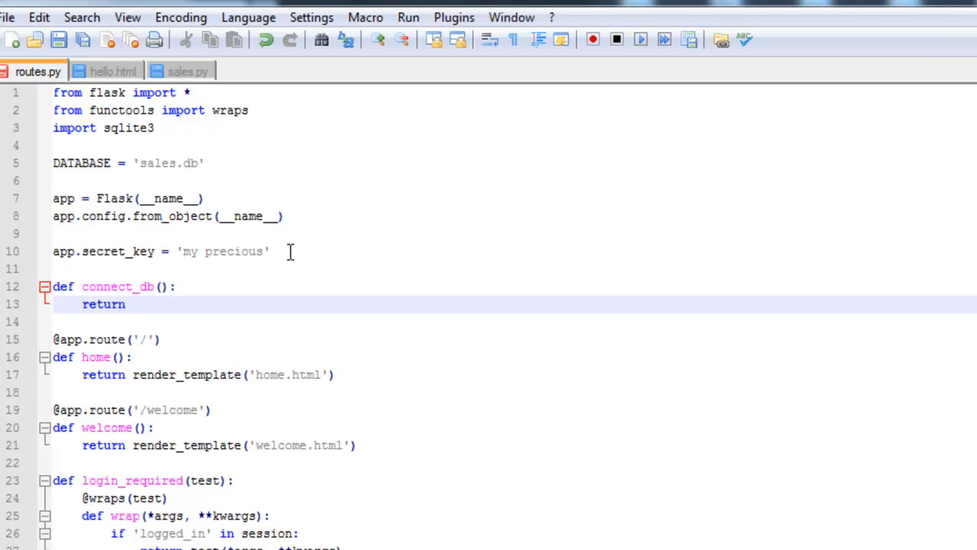
text(sqlite)
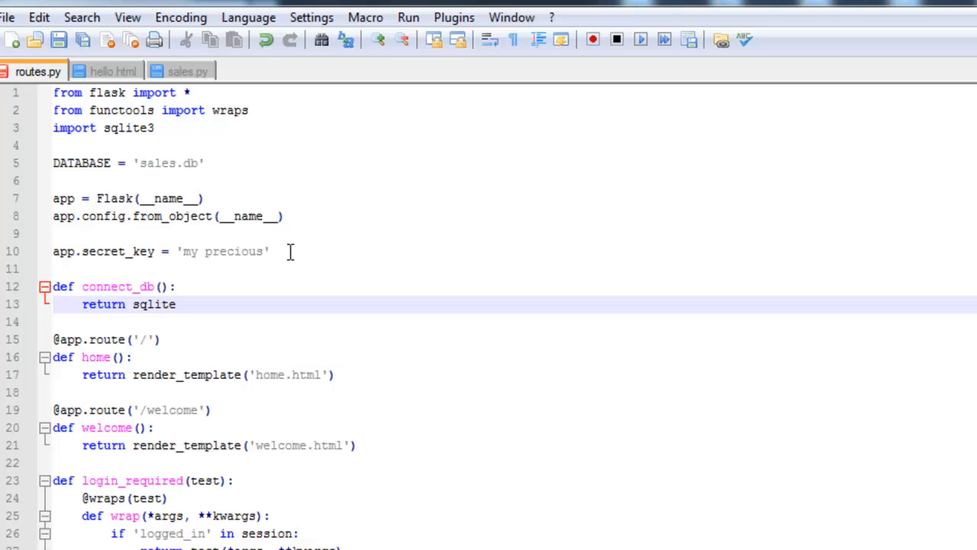
text(3.connect)
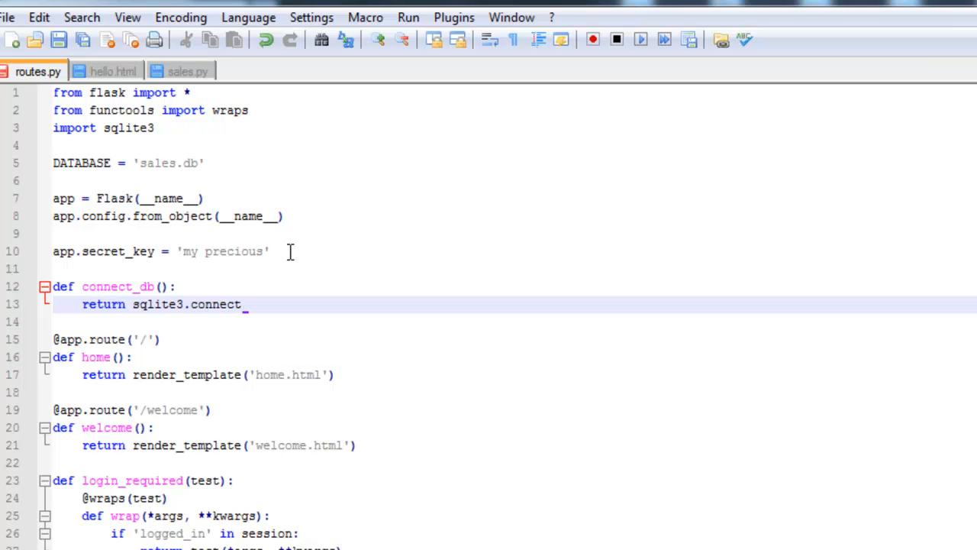
text((app)
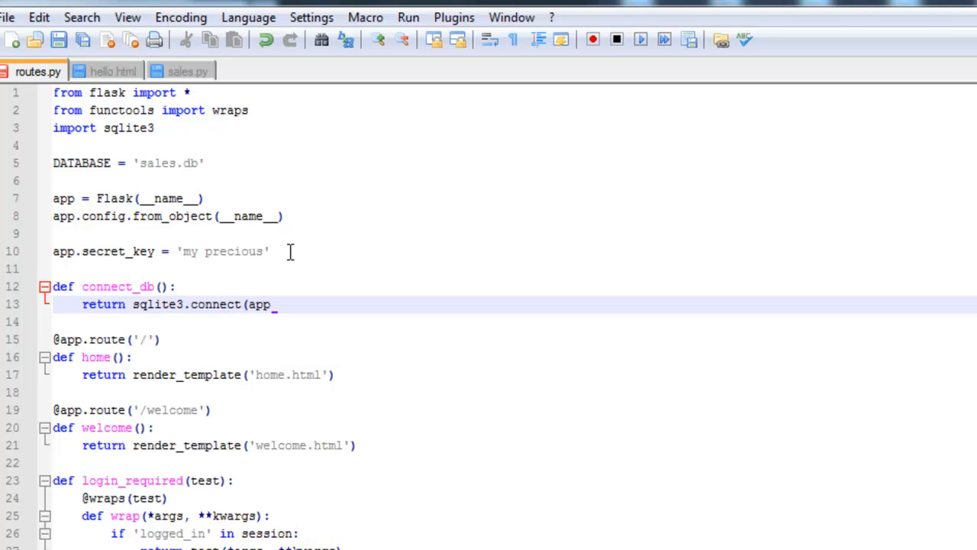
text(.config['D)
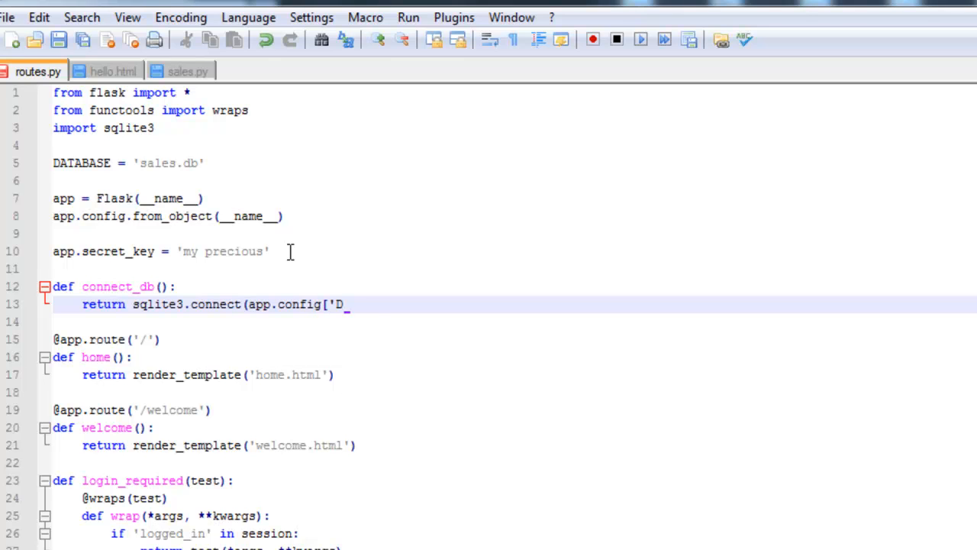
text(ATABASE)
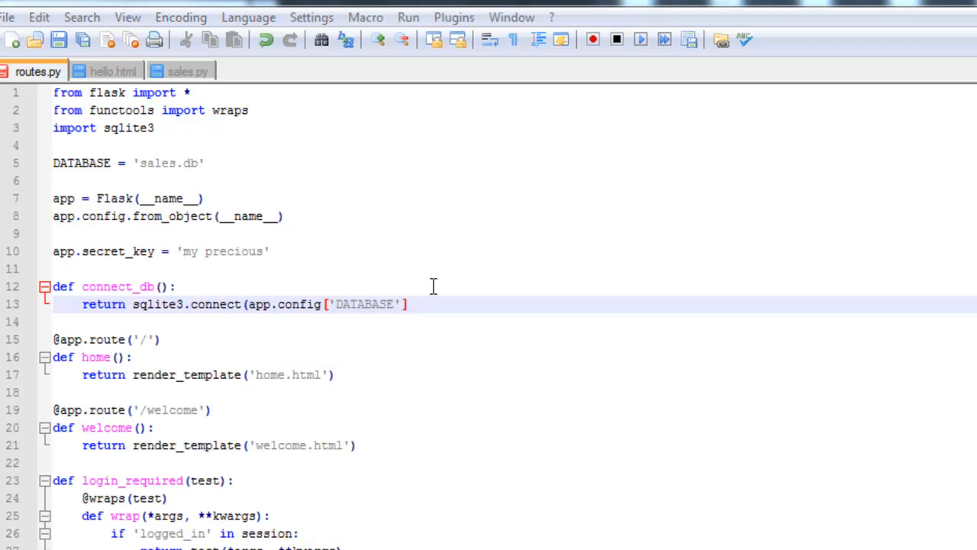
mouse_move(407, 325)
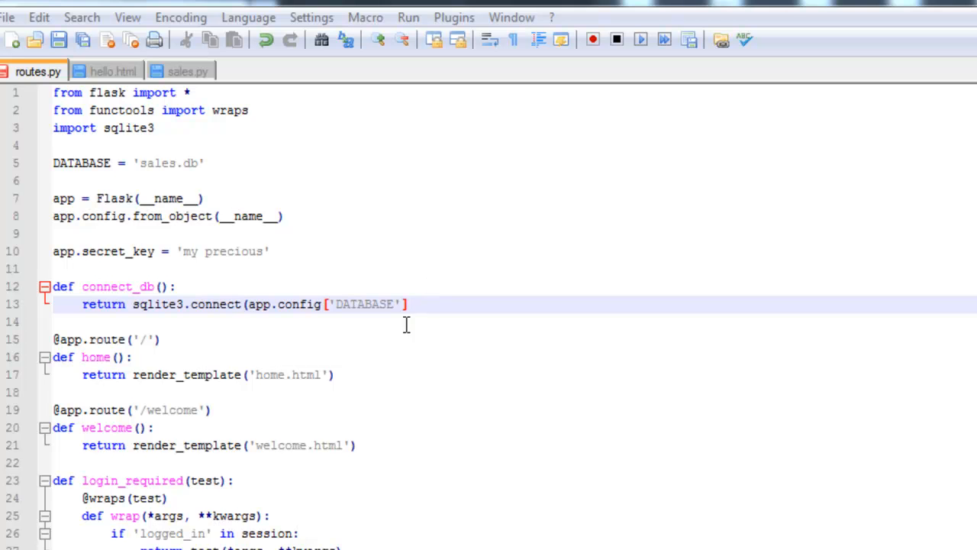
- Inside hello(), open a connection with g.db = connect_db()
scroll(down, 3)
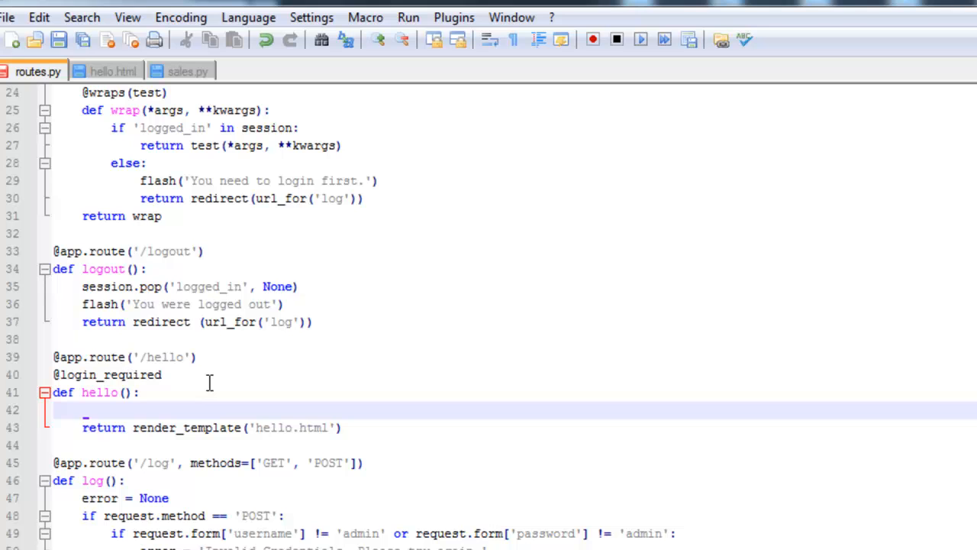
text(g)
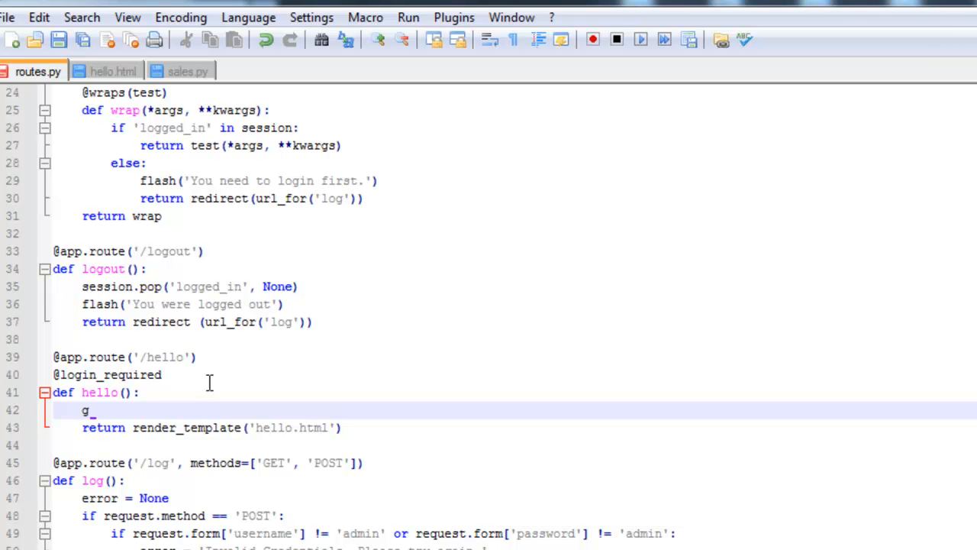
text(.db)
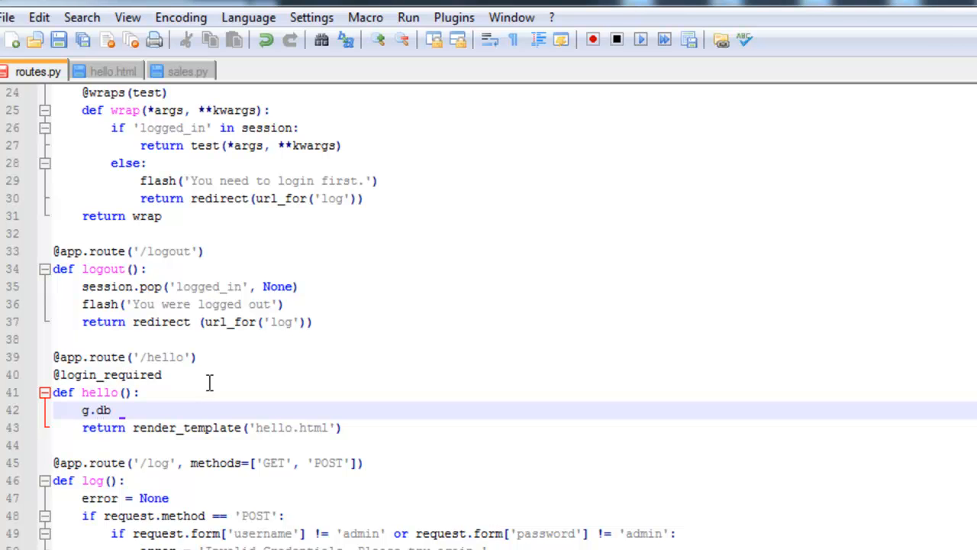
text(= connect_db)
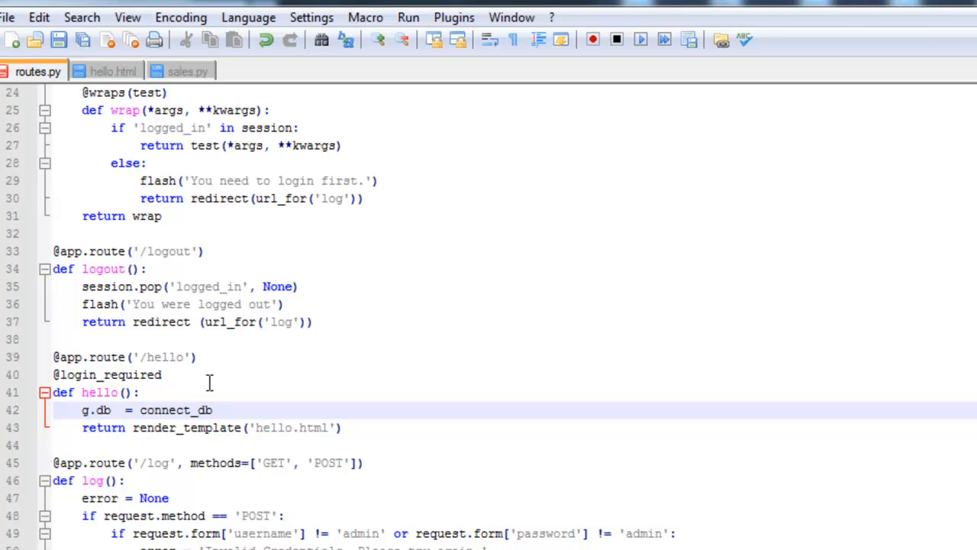
text(())
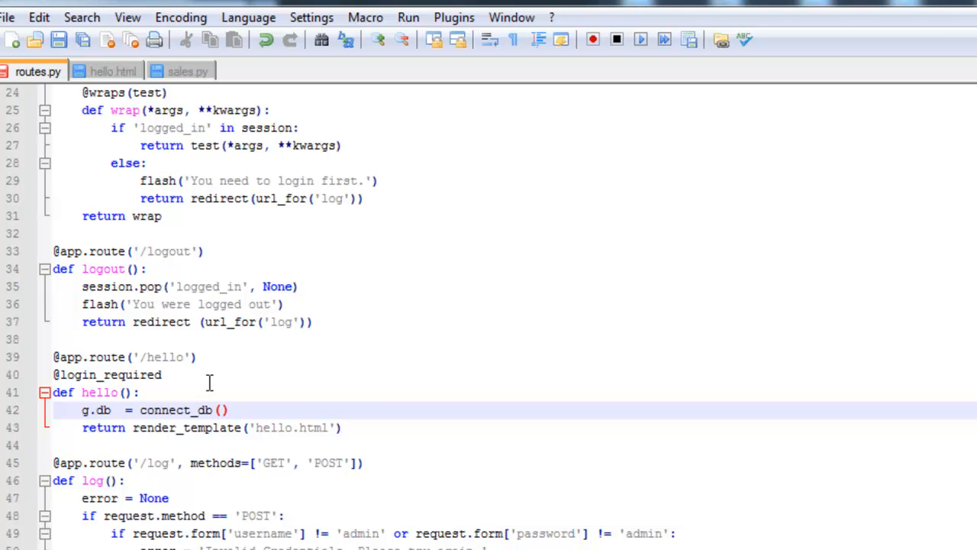
- Add cur = g.db.execute('select rer_name, amount from sales')
text(cur = g.d)
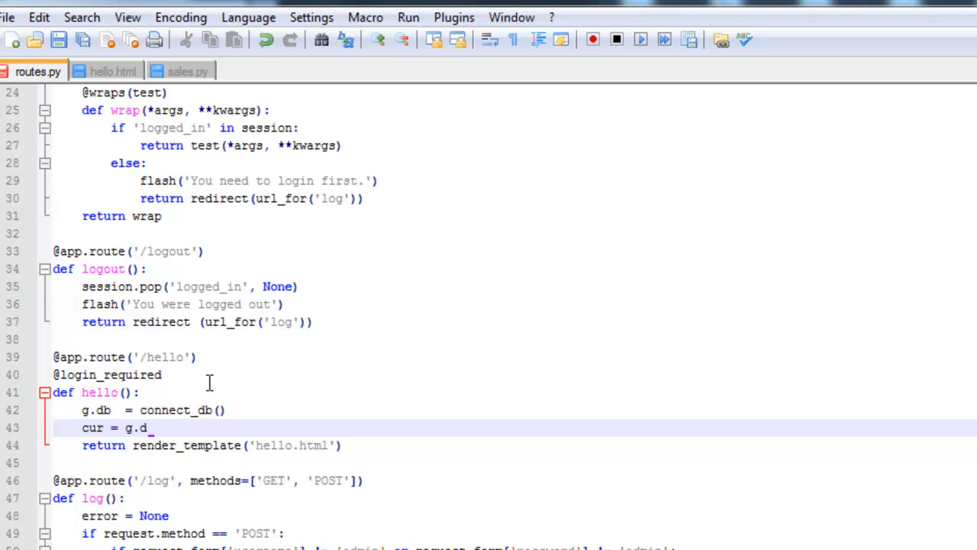
text(b.execute('se)
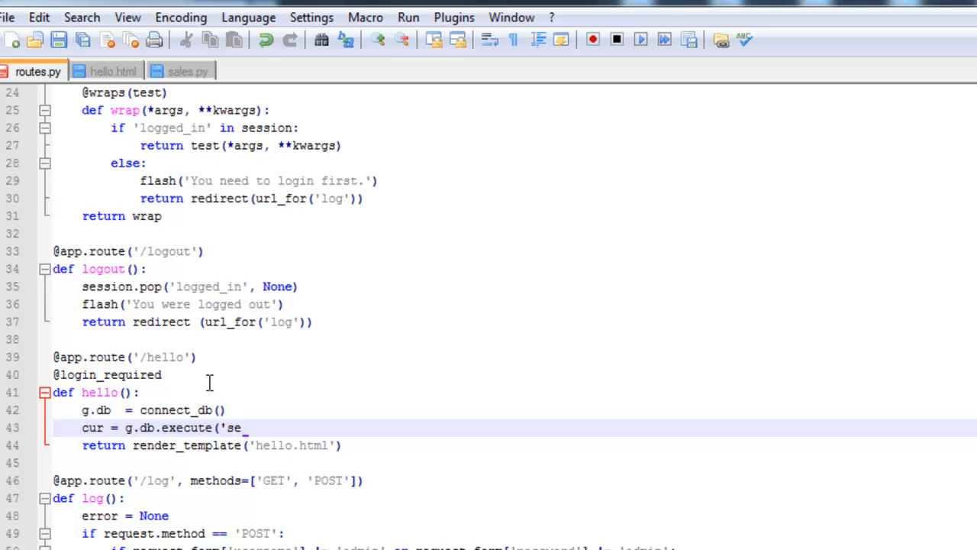
text(lect rer)
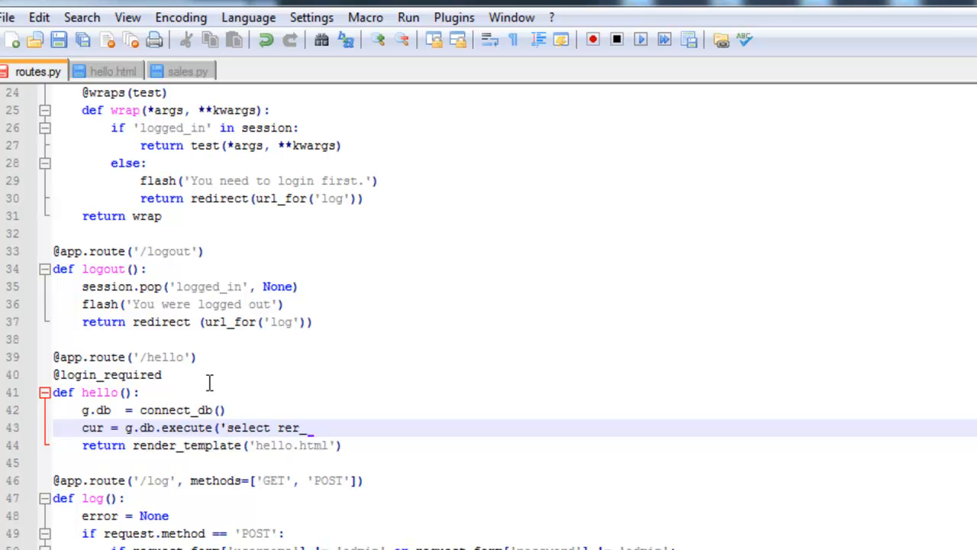
text(name)
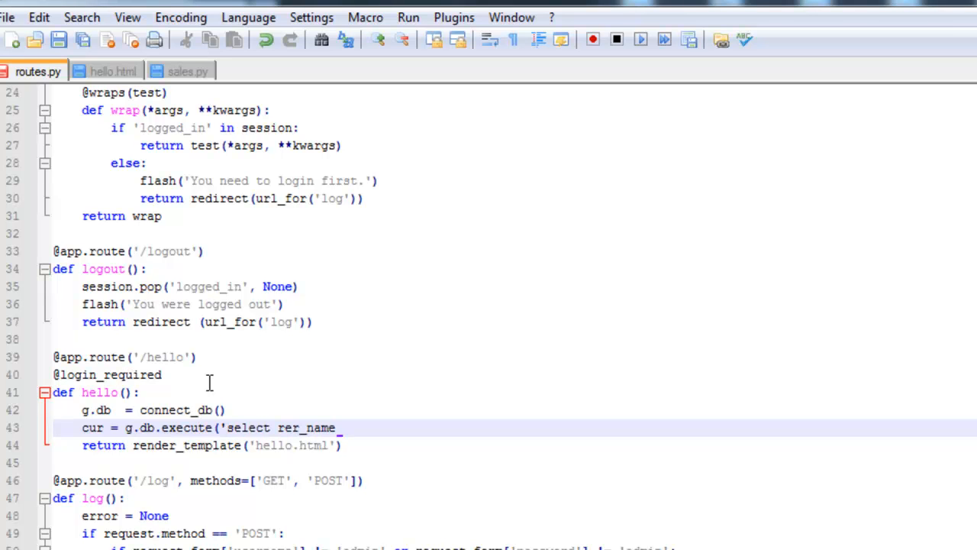
text(, amount fr)
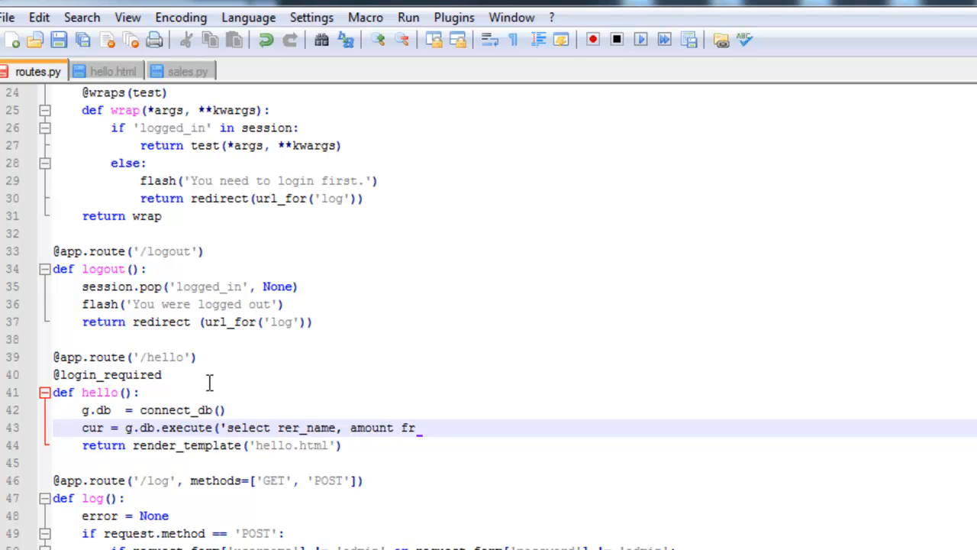
text(om sales))
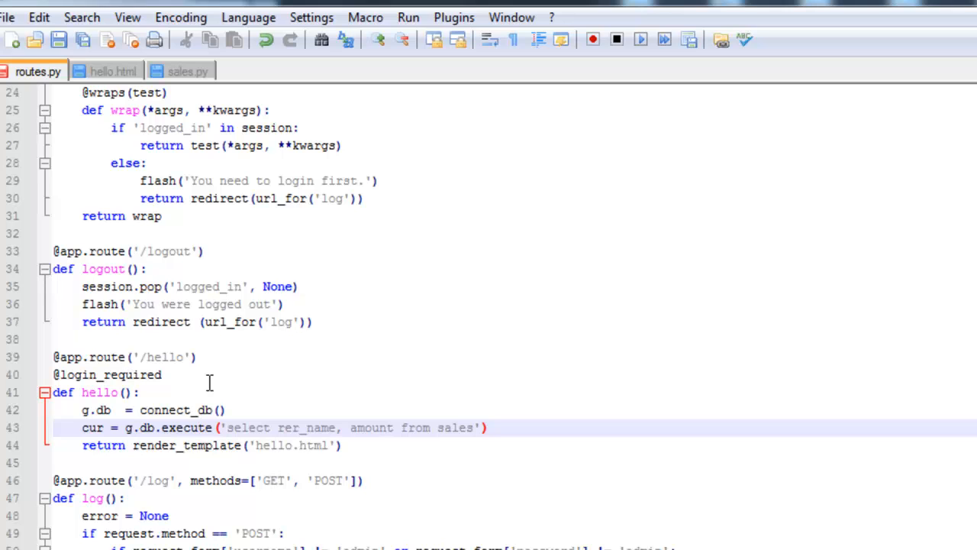
mouse_move(307, 400)
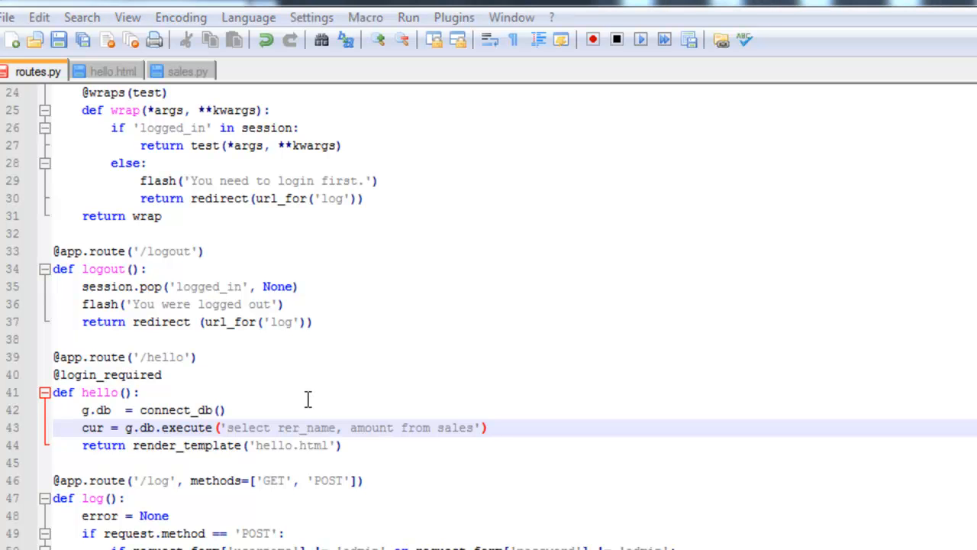
mouse_move(386, 427)
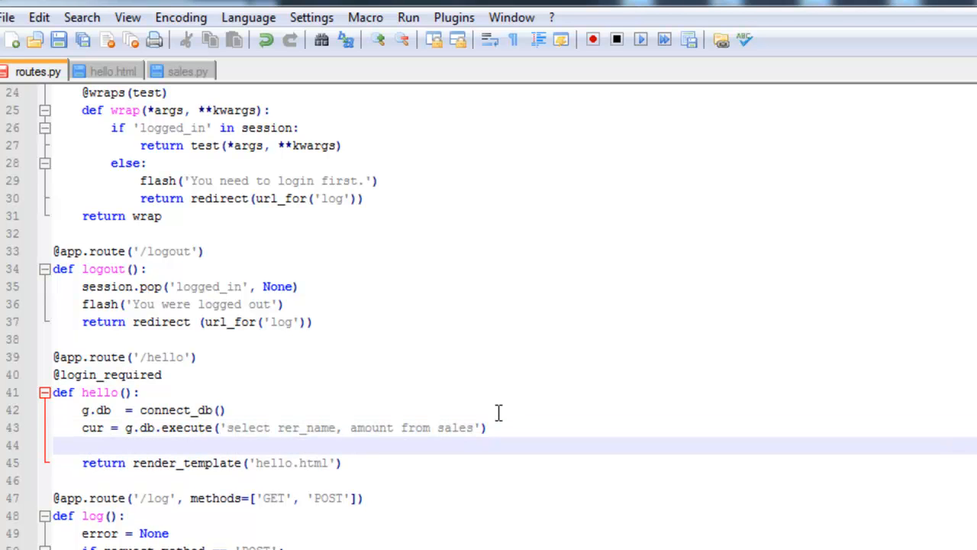
- Build sales as a list of dicts with rep_name row[0] and amount row[1] from cur.fetchall()
text(sales)
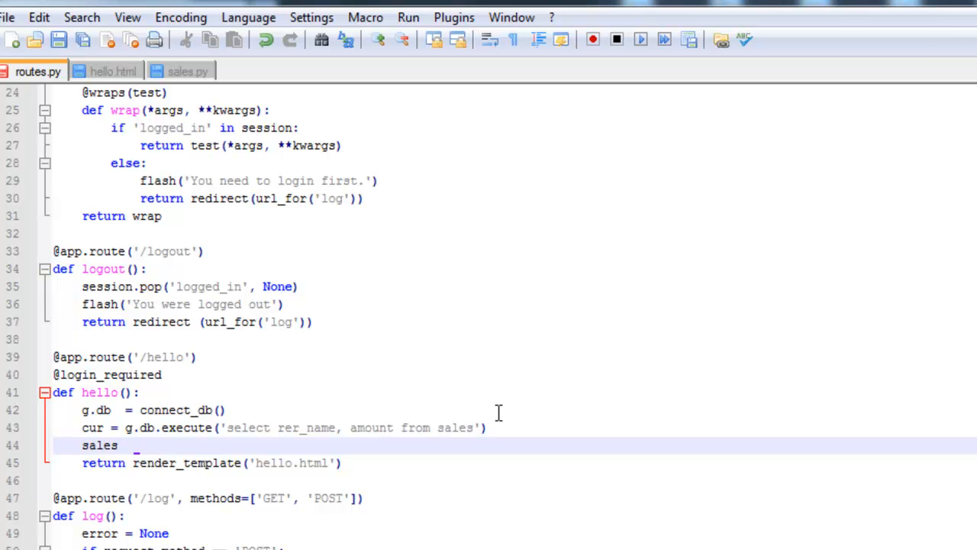
text(=)
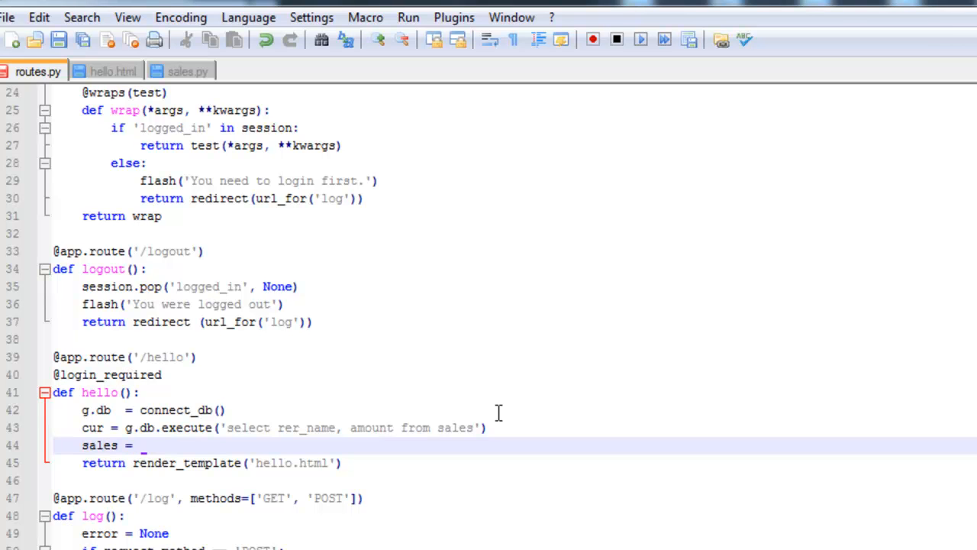
text([dict)
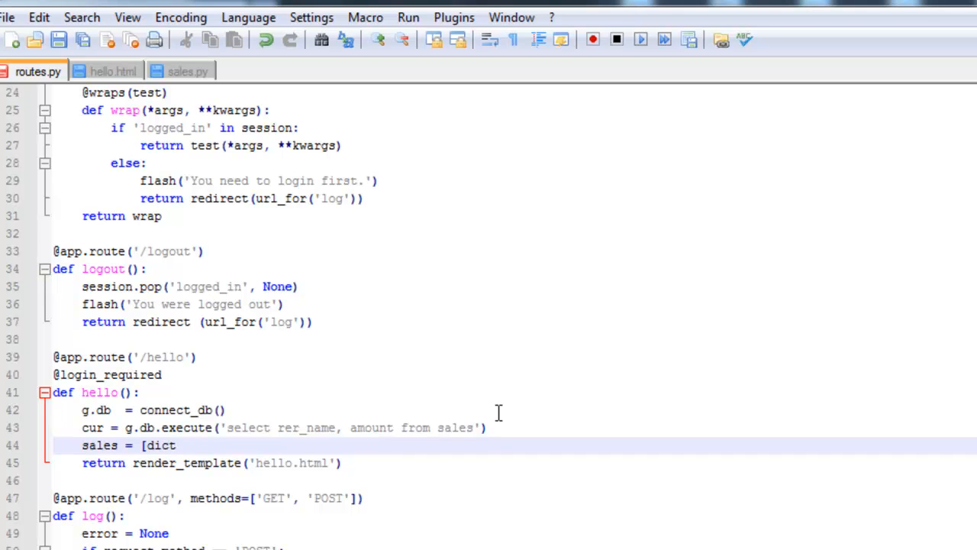
text((re)
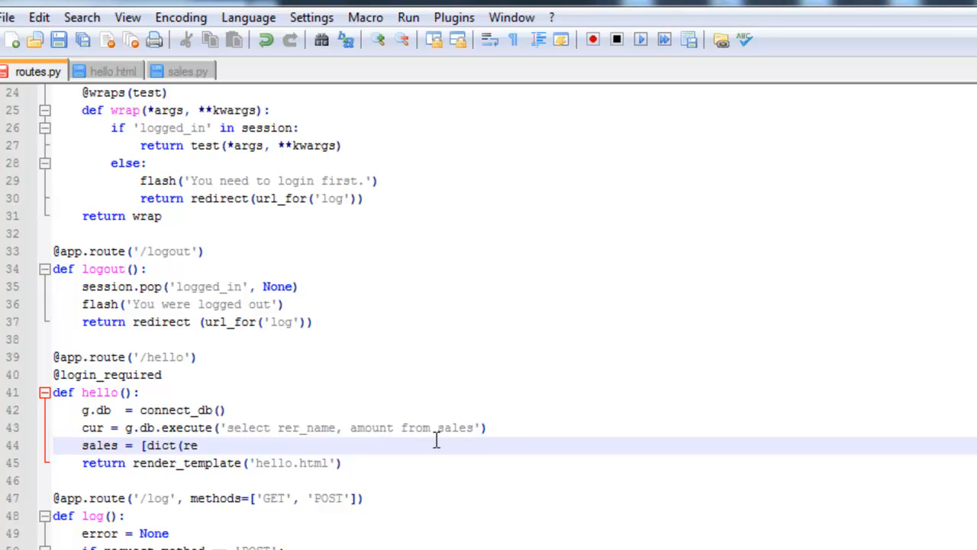
text(rep_name=r)
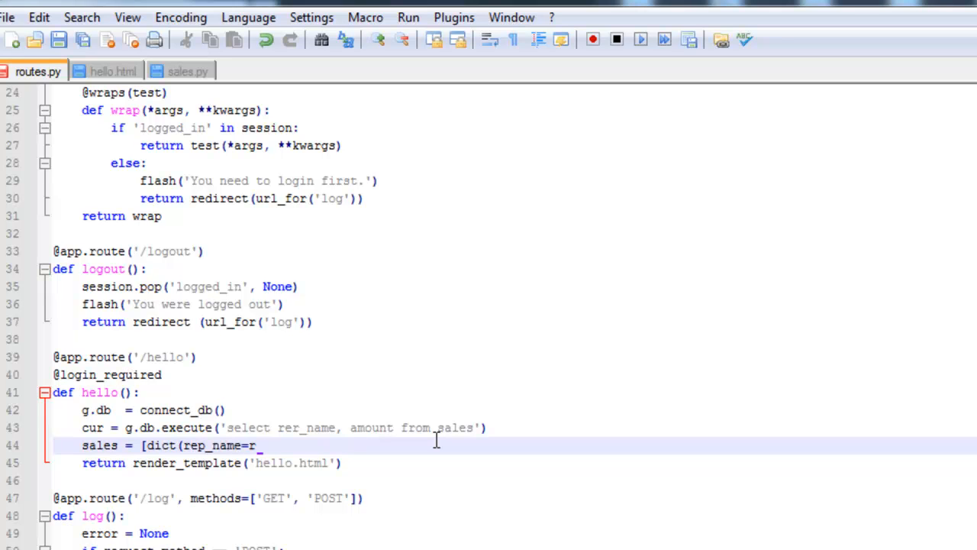
text(ow[)
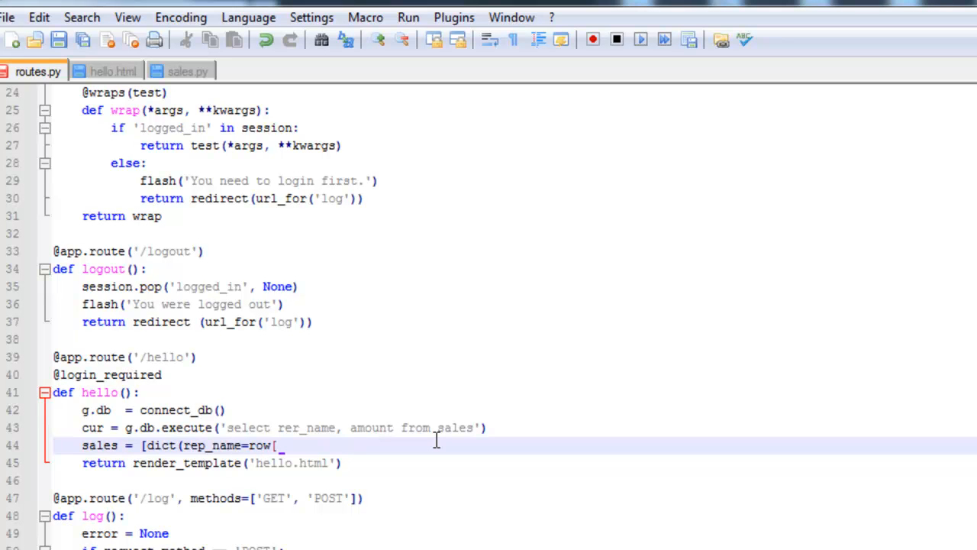
text(0], a,)
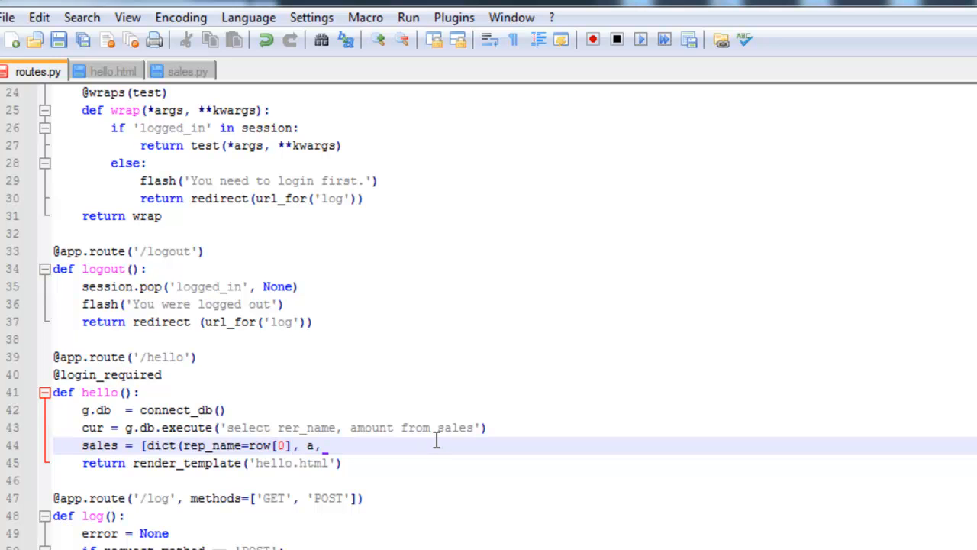
key(Backspace)
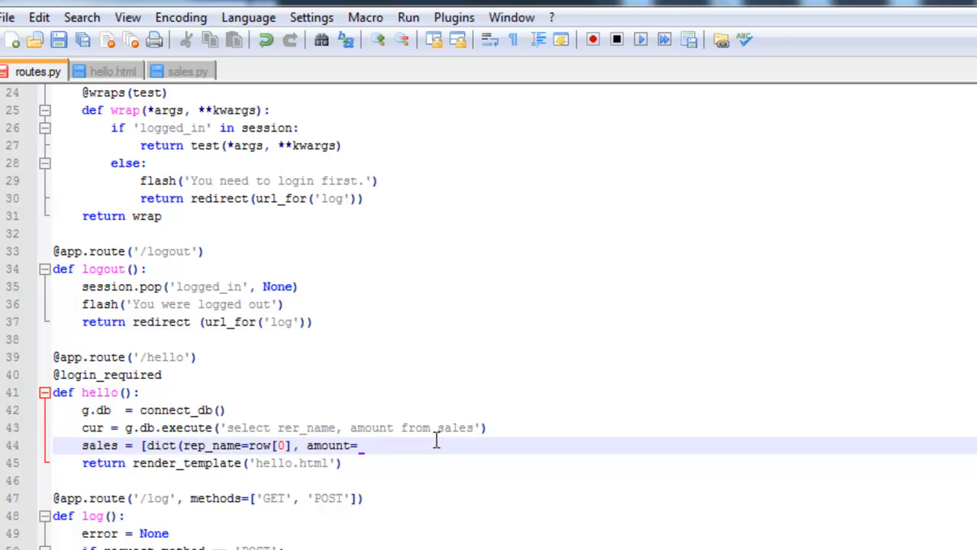
text(row[)
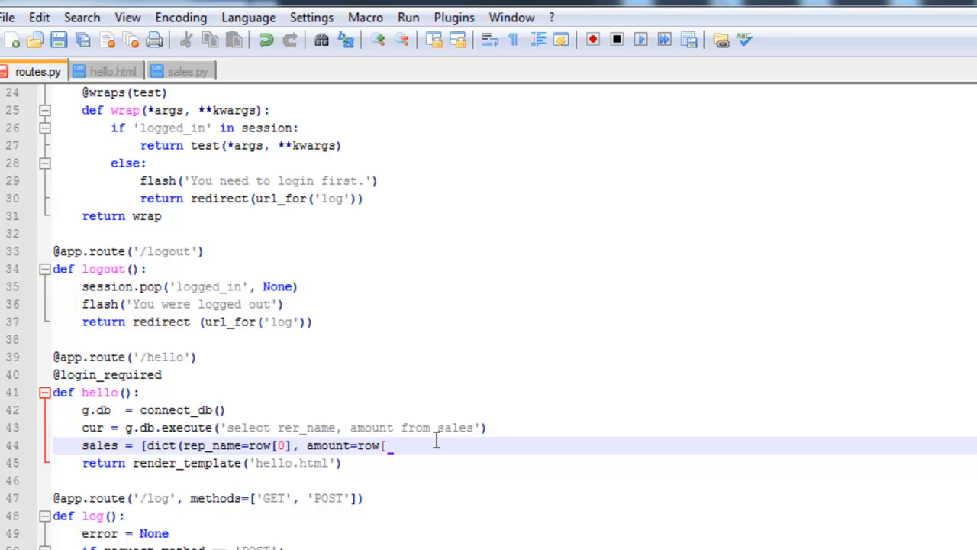
text(1]) for row in cur.)
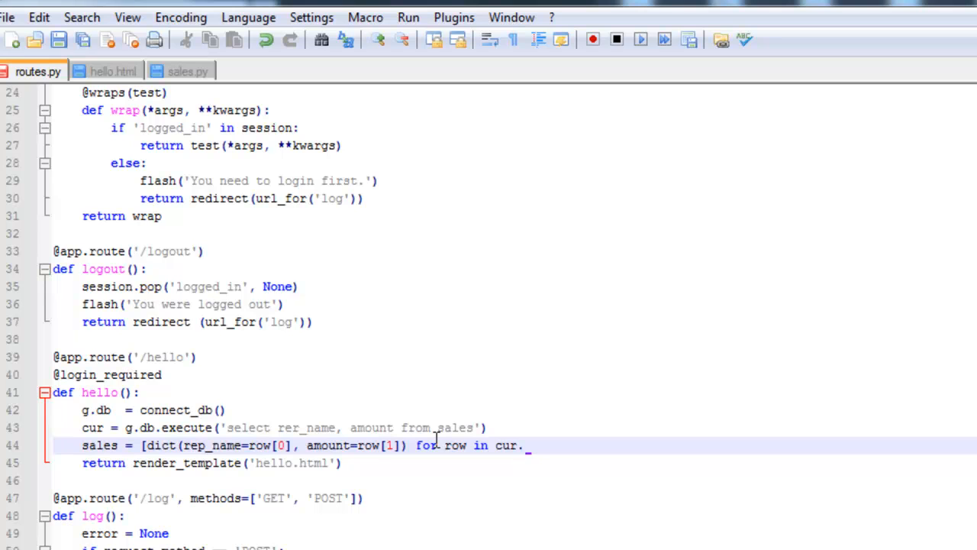
text(fetch)
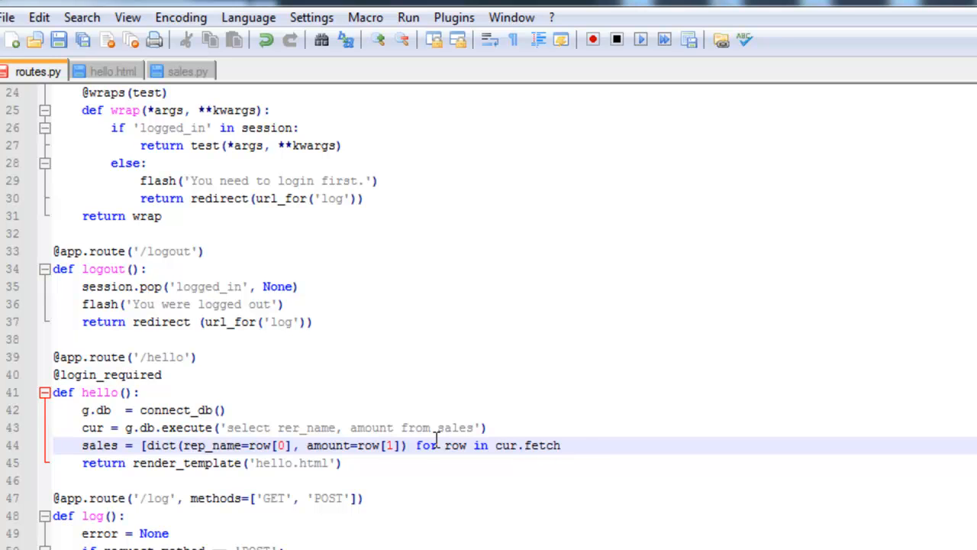
text(all()
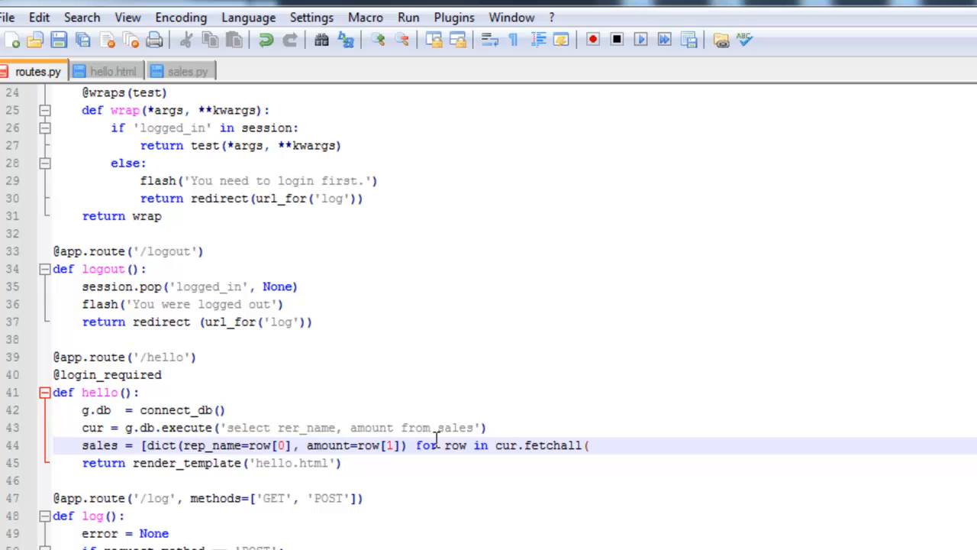
text(()])
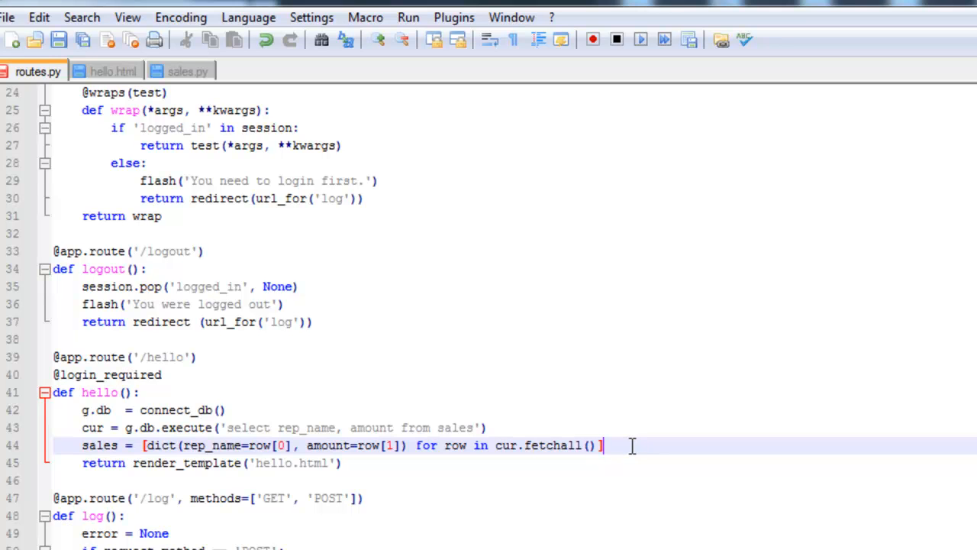
- Close g.db and pass sales=sales to render_template
text(g.db.close()
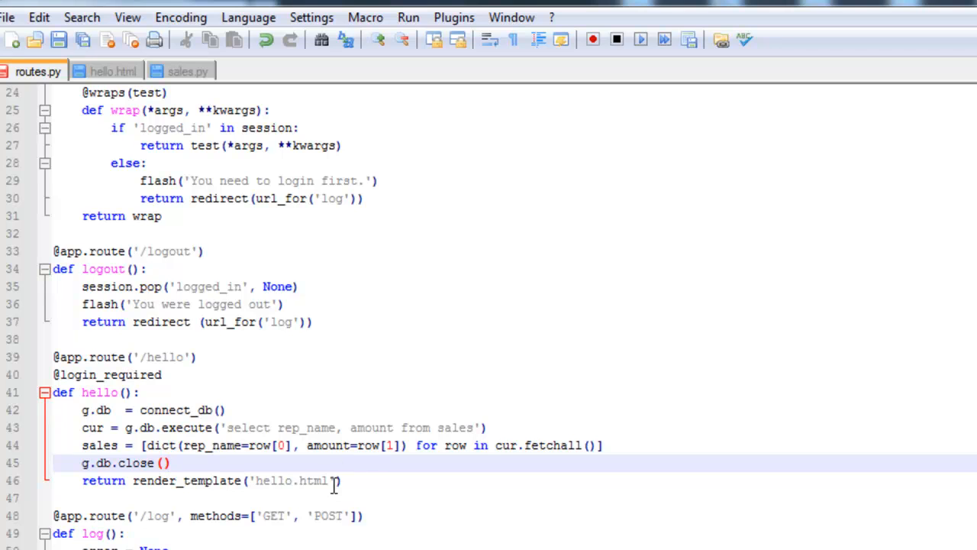
text(, s)
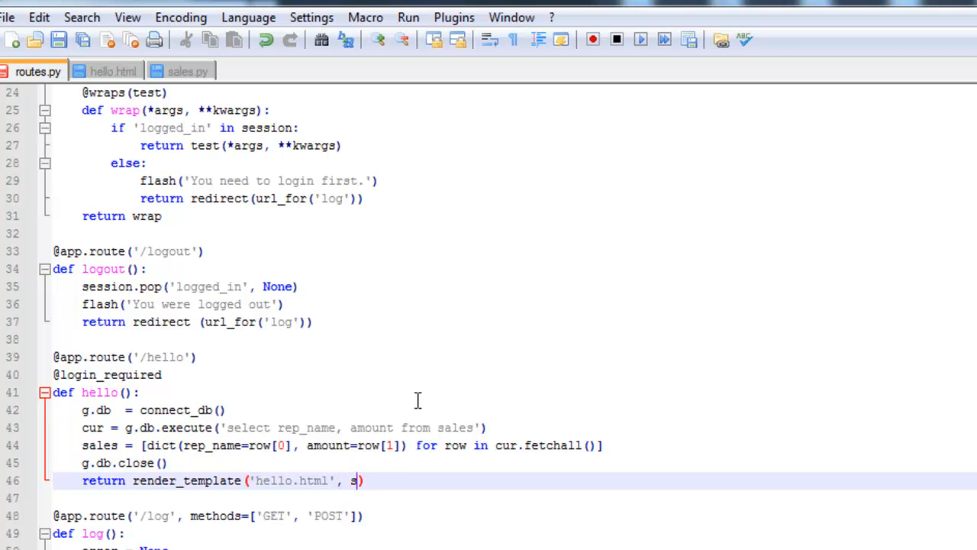
text(ales)
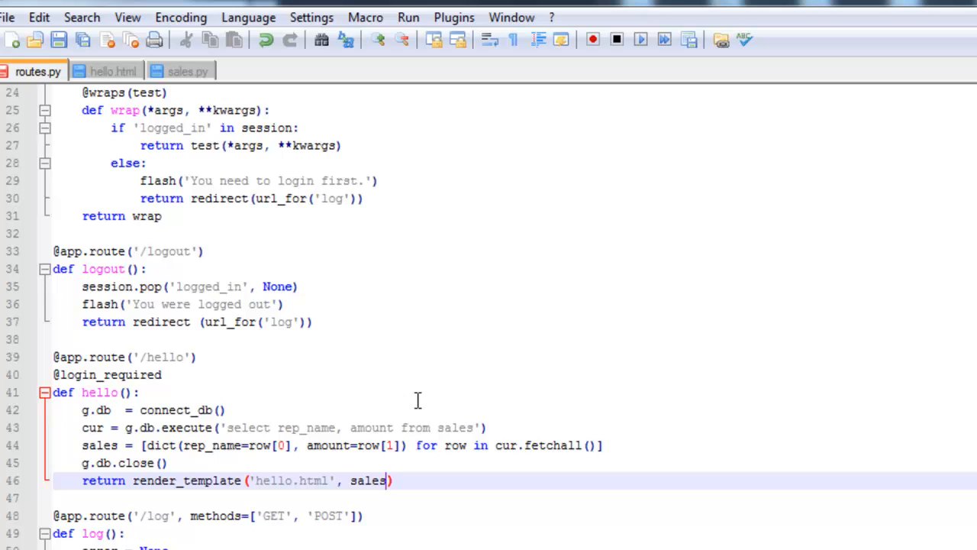
text(s)
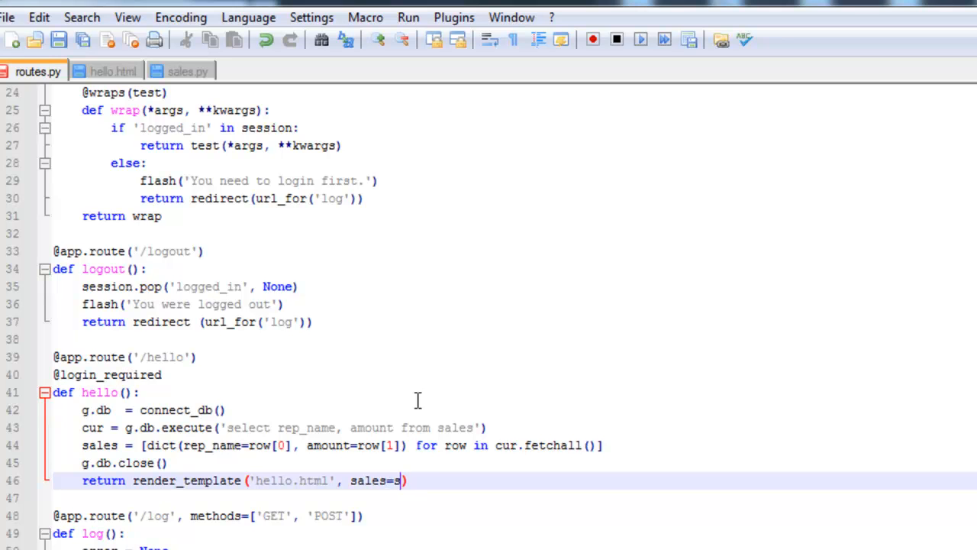
text(ales)
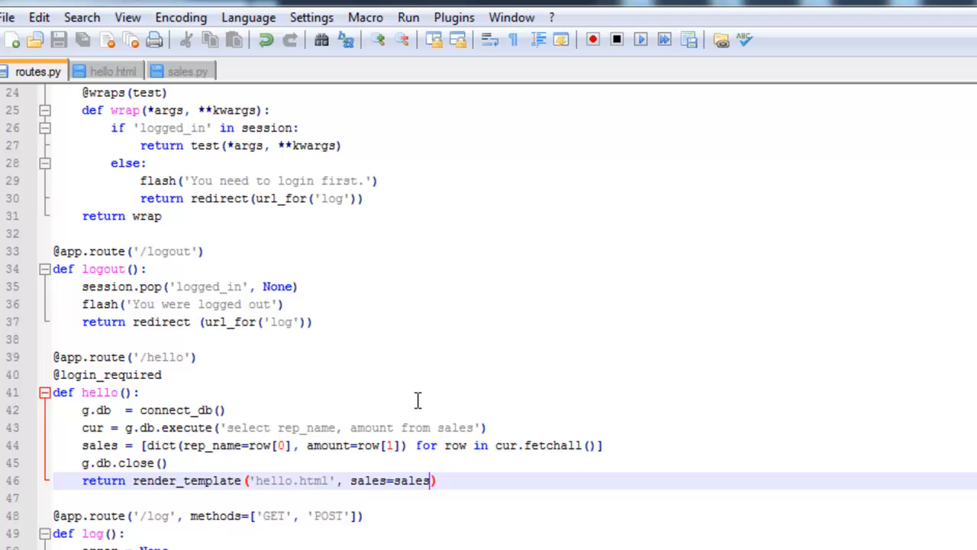
- In hello.html, add an h3 'Sales Data - Region 1' and a sales loop printing item.rep_name | item.amount
click(107, 71)
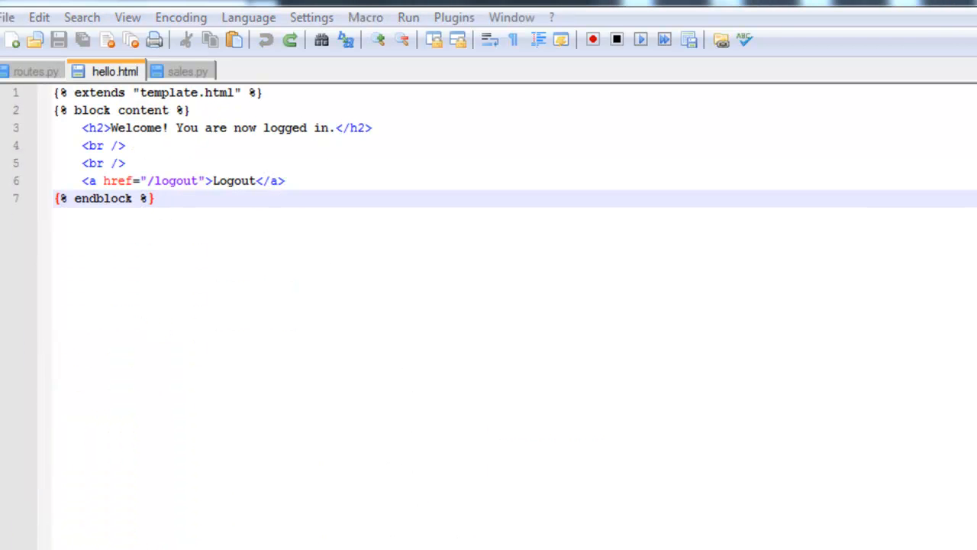
mouse_move(96, 231)
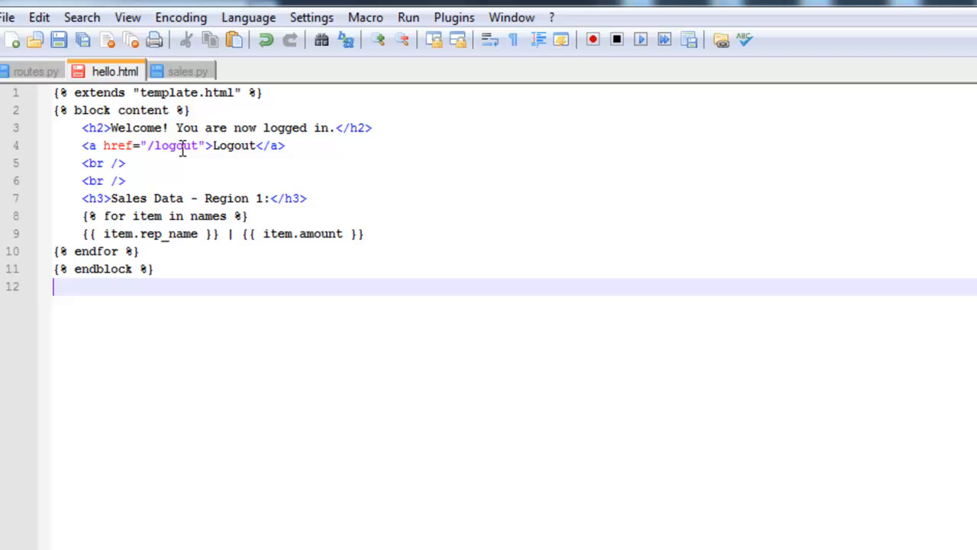
mouse_move(191, 155)
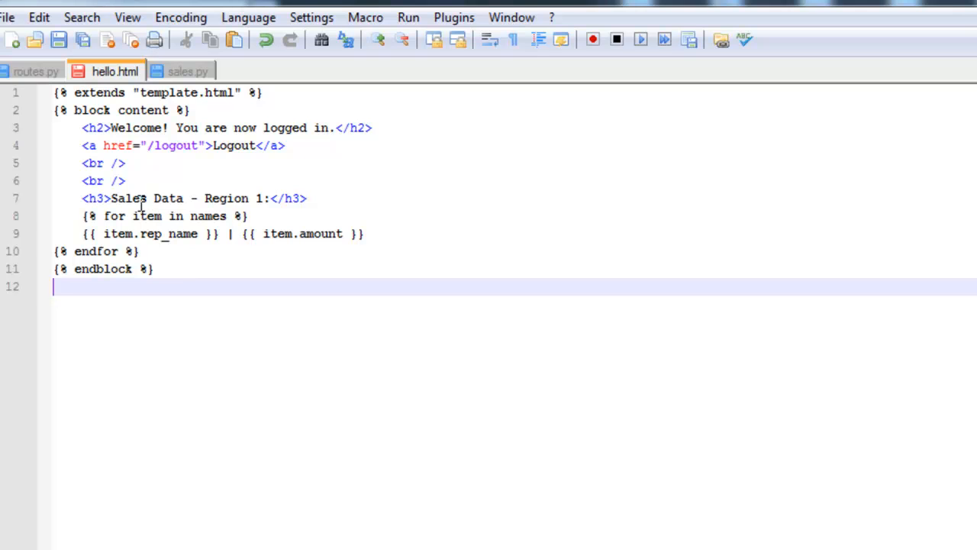
mouse_move(360, 307)
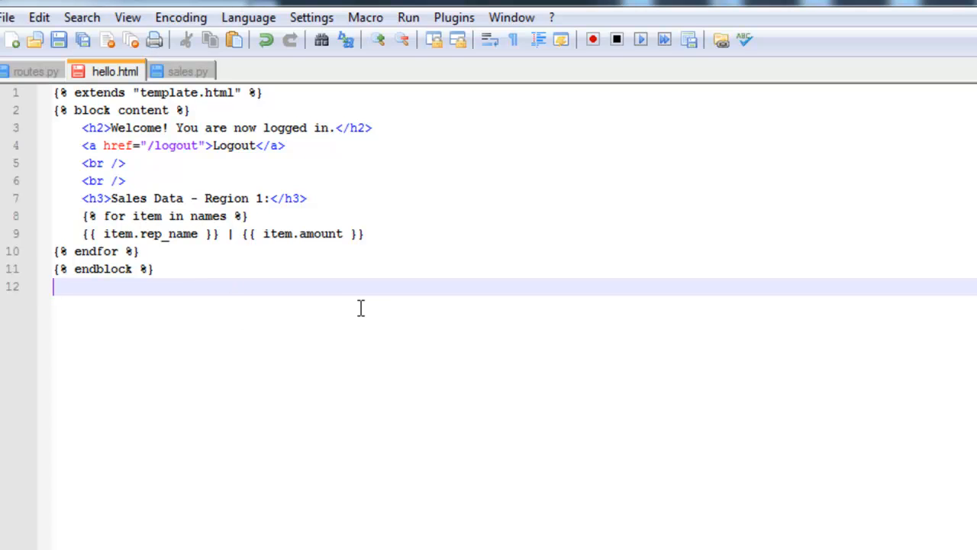
click(153, 269)
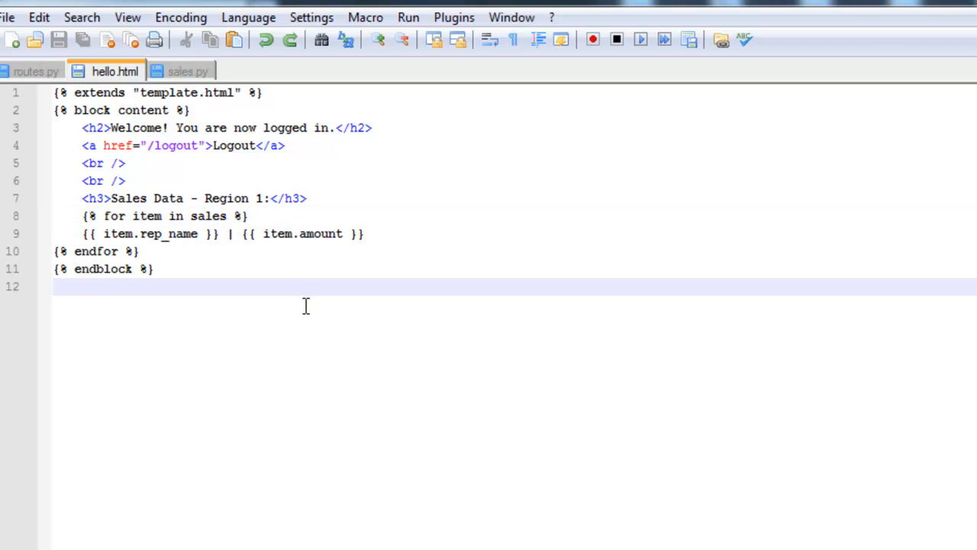
mouse_move(329, 298)
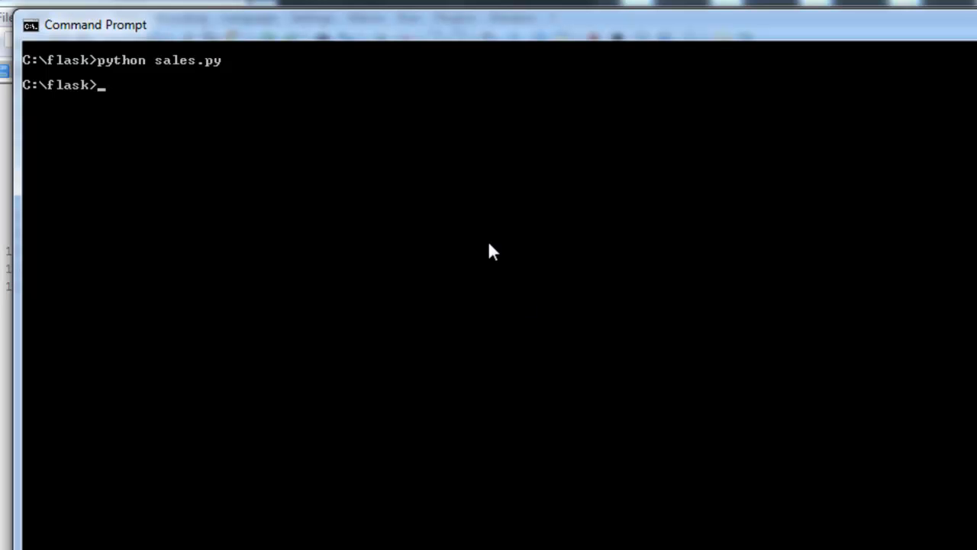
- Rerun python sales.py and add the missing closing parenthesis to connect_db's return line
text(python)
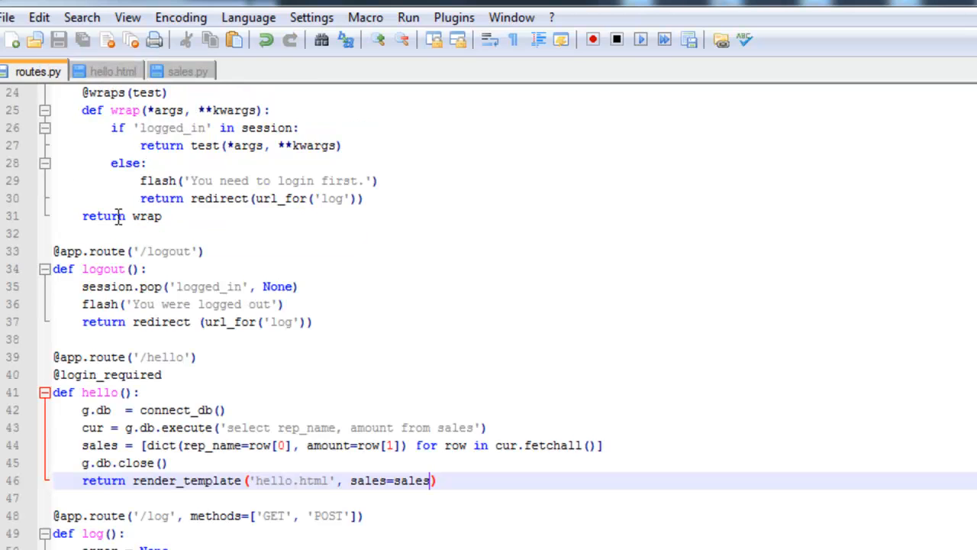
scroll(up, 3)
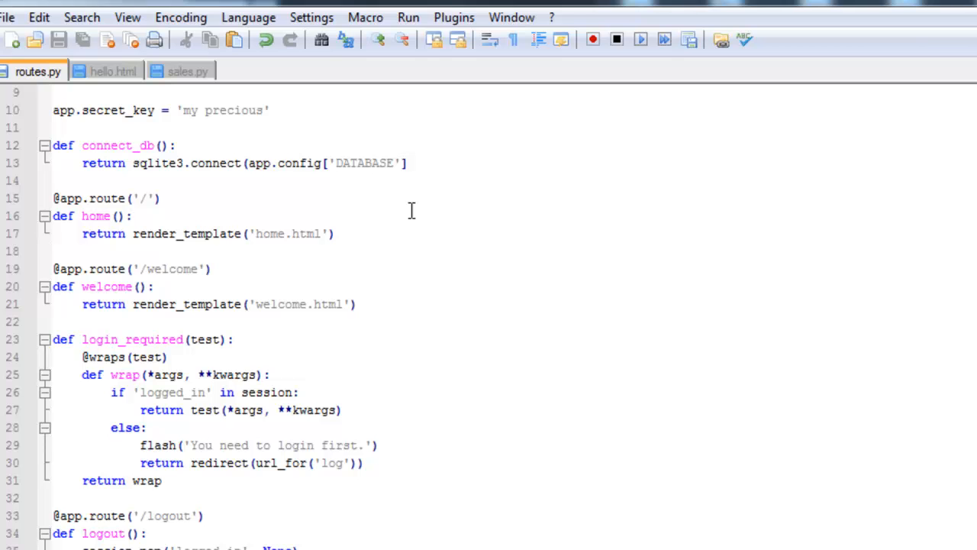
click(420, 162)
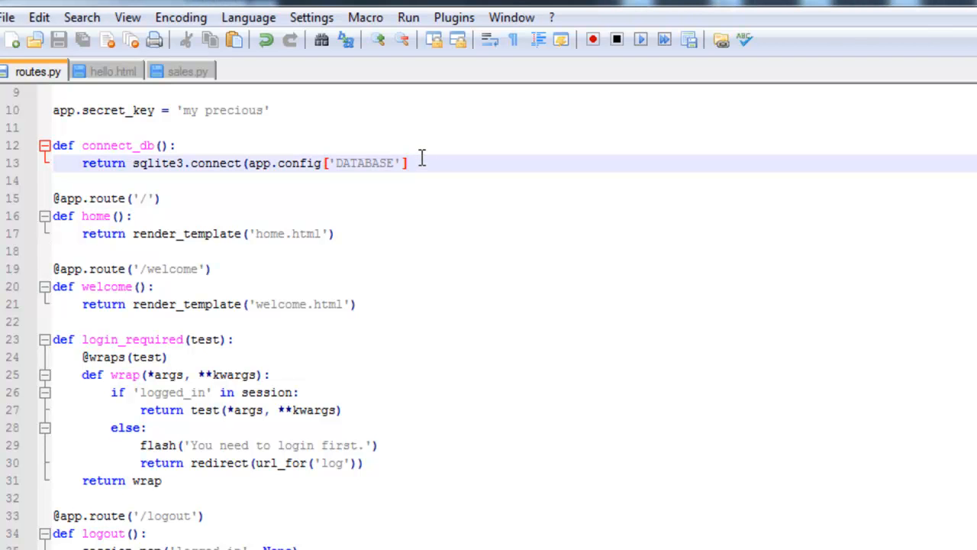
text())
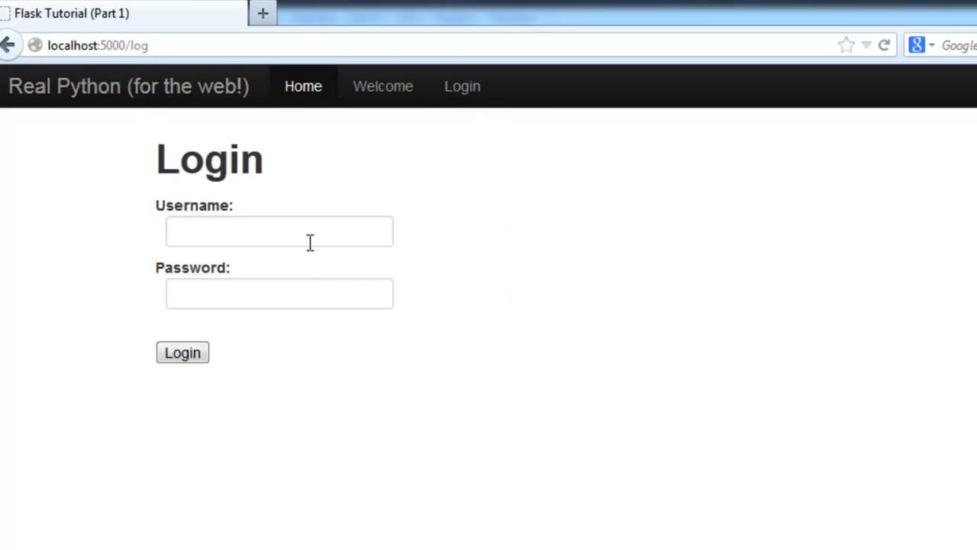
- Log in as admin at localhost:5000/log and dismiss the Remember Password prompt
text(admin)
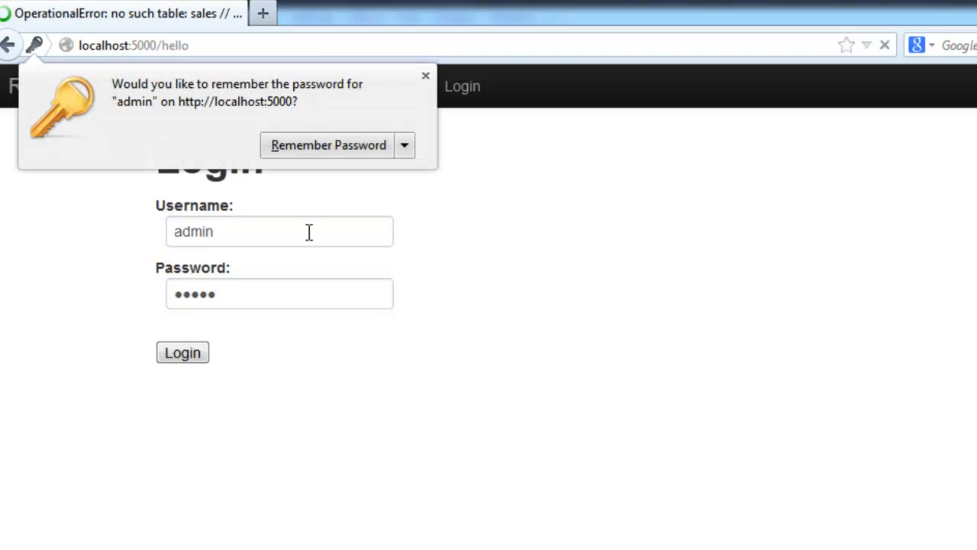
click(181, 352)
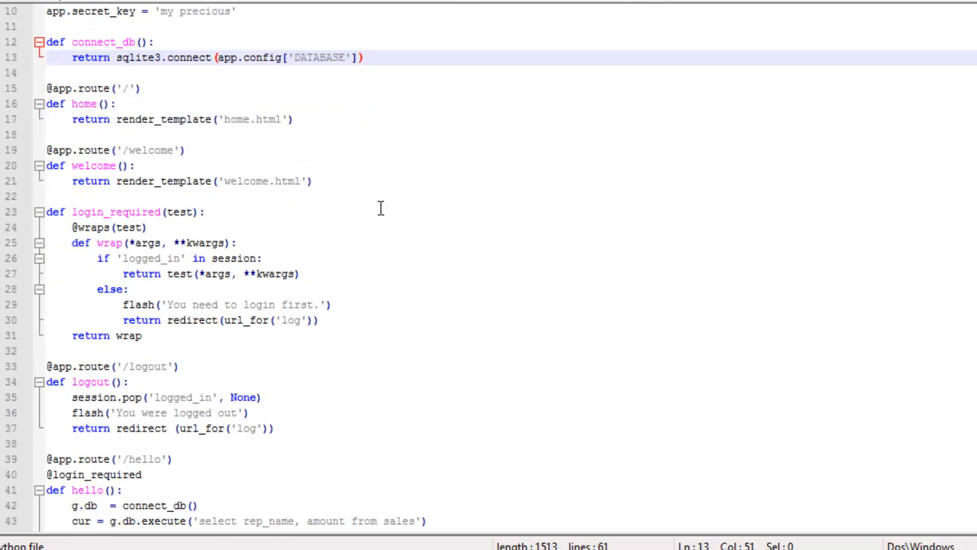
- Change the hello() SELECT statement to read rep_name and amount from reps instead of sales
scroll(down, 3)
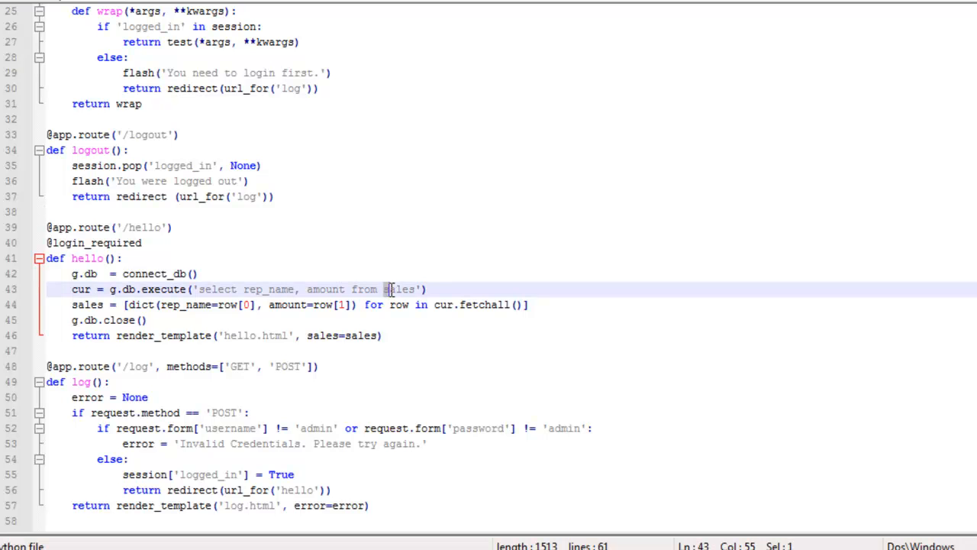
text(reps)
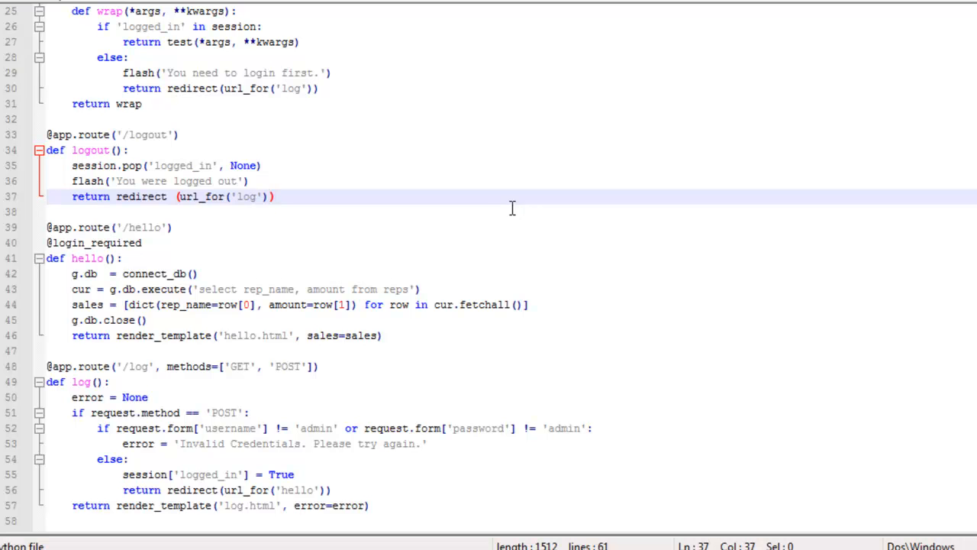
mouse_move(511, 209)
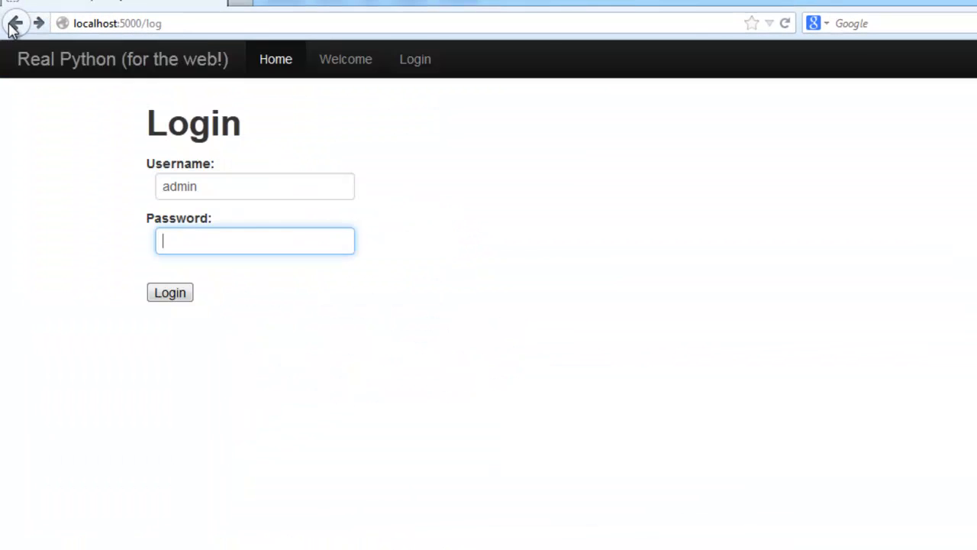
- Enter the password on the Firefox login page and submit to reach the hello page
text(•••)
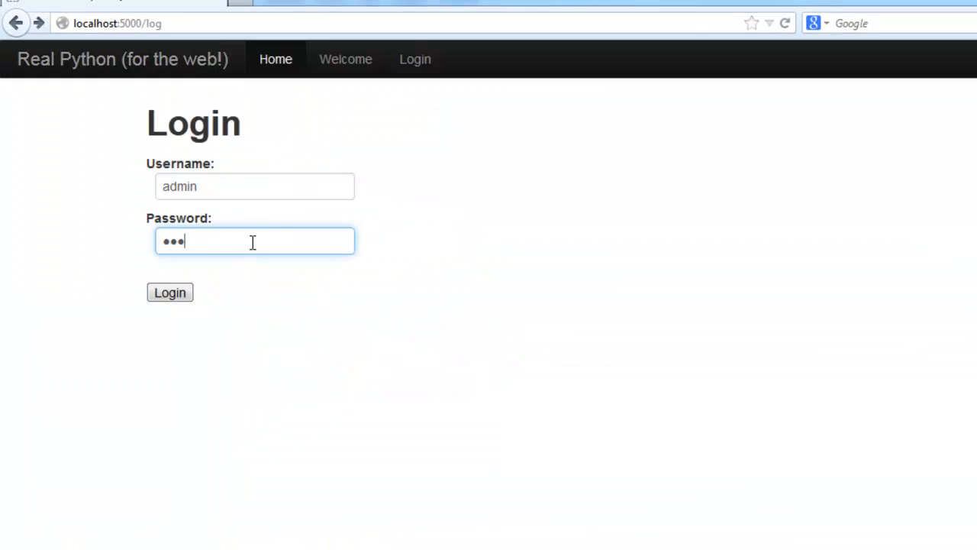
click(169, 292)
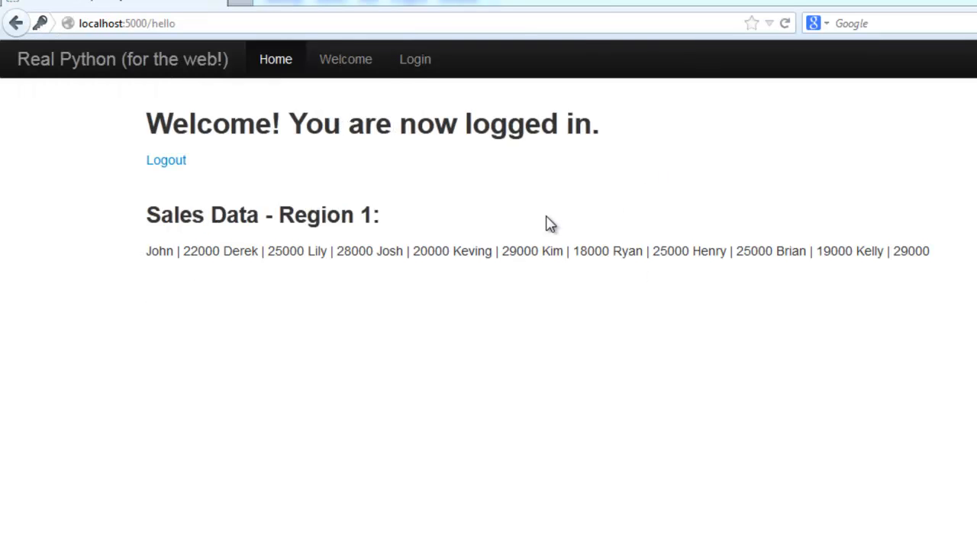
mouse_move(671, 294)
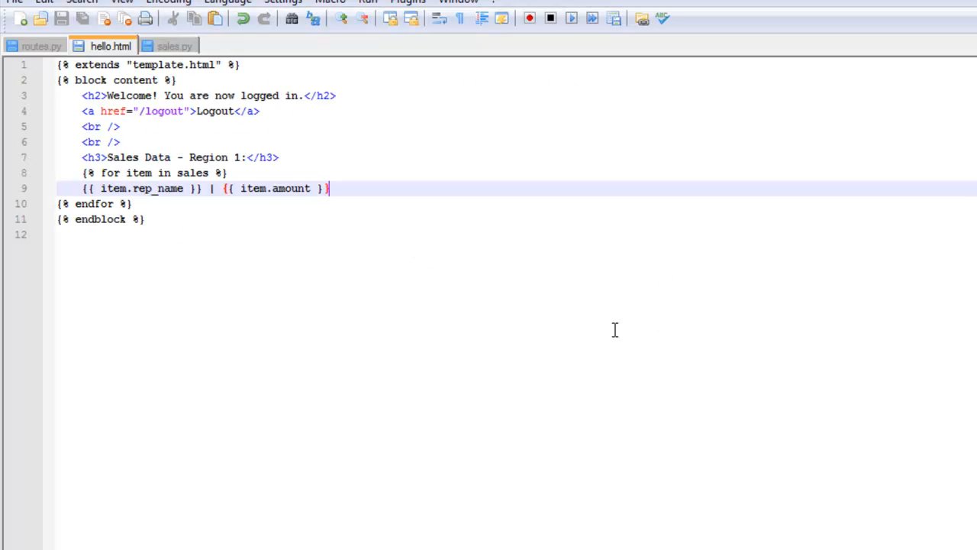
- Append '<br \>' after {{ item.amount }} on line 9 of hello.html
text(<br)
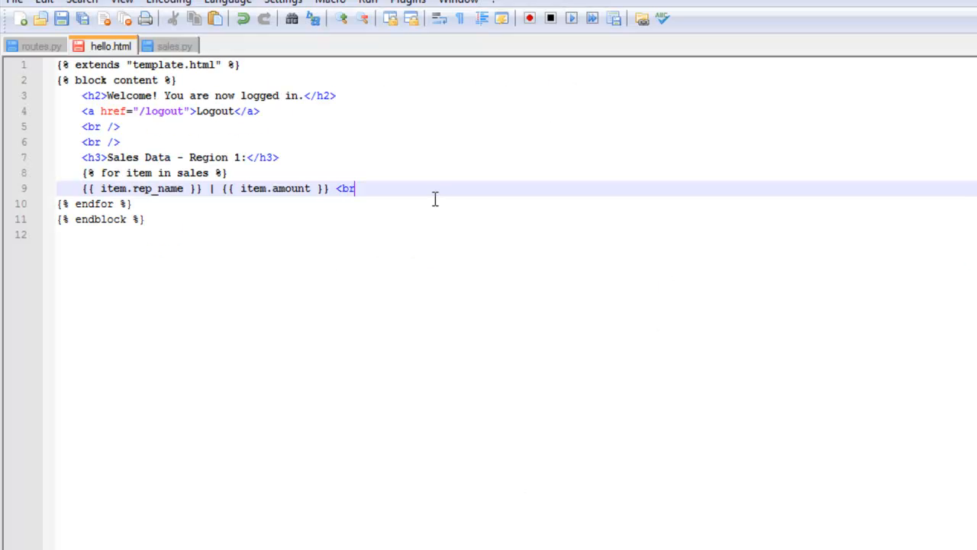
text(\>)
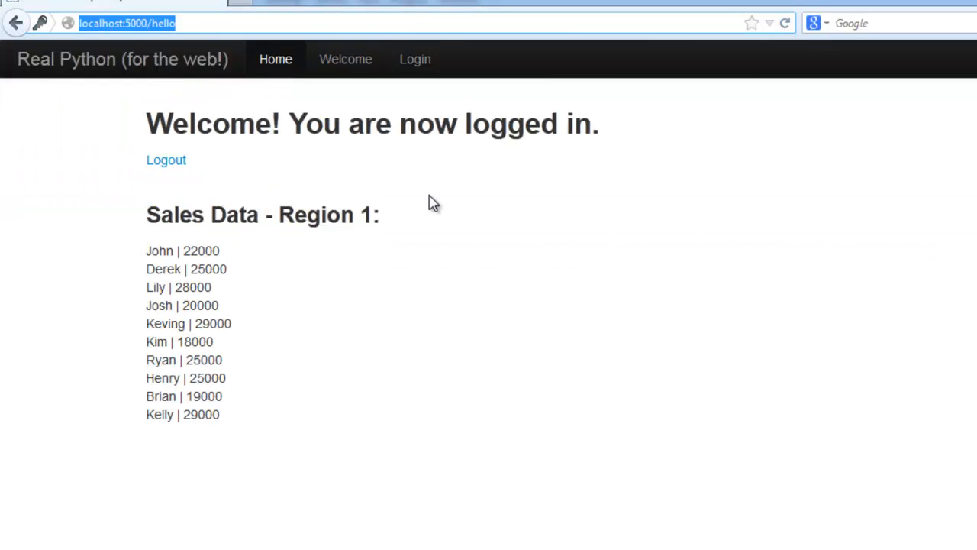
mouse_move(243, 339)
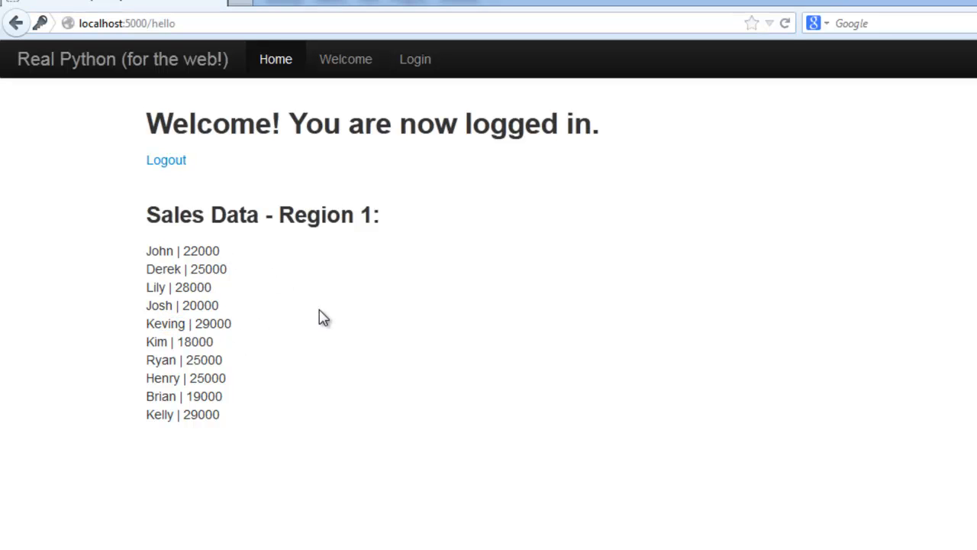
mouse_move(221, 406)
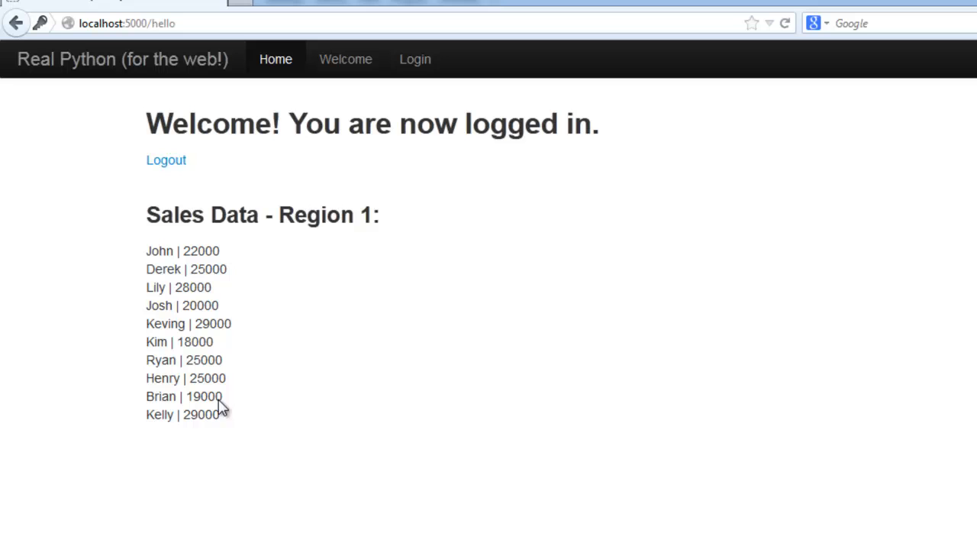
mouse_move(416, 320)
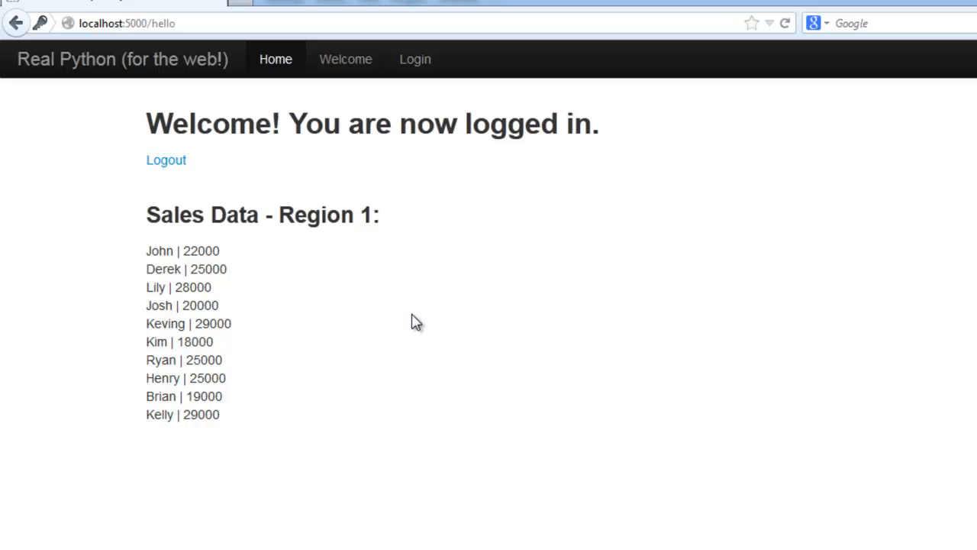